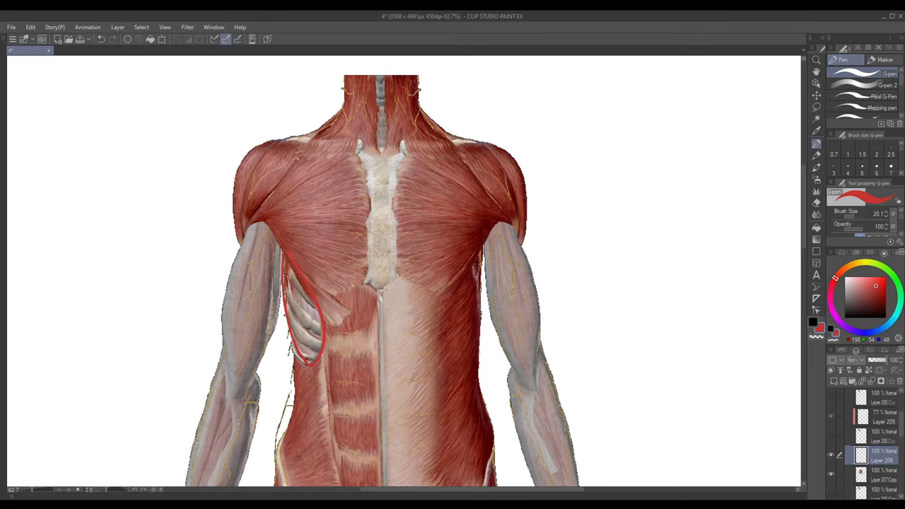
Bring the front rib cage reference into view in place of the back-muscle reference.
drag(283, 141, 356, 144)
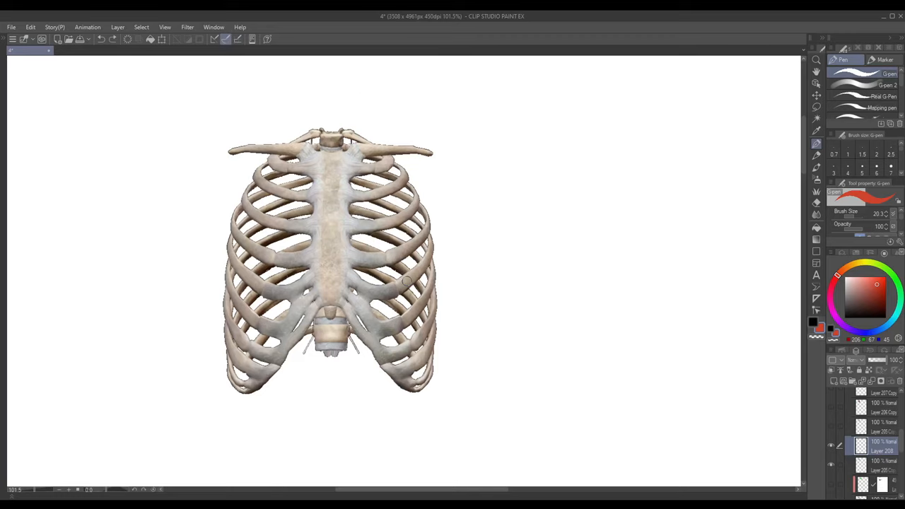
Trace the front rib cage as a red egg shape closed with a base line.
drag(280, 148, 237, 388)
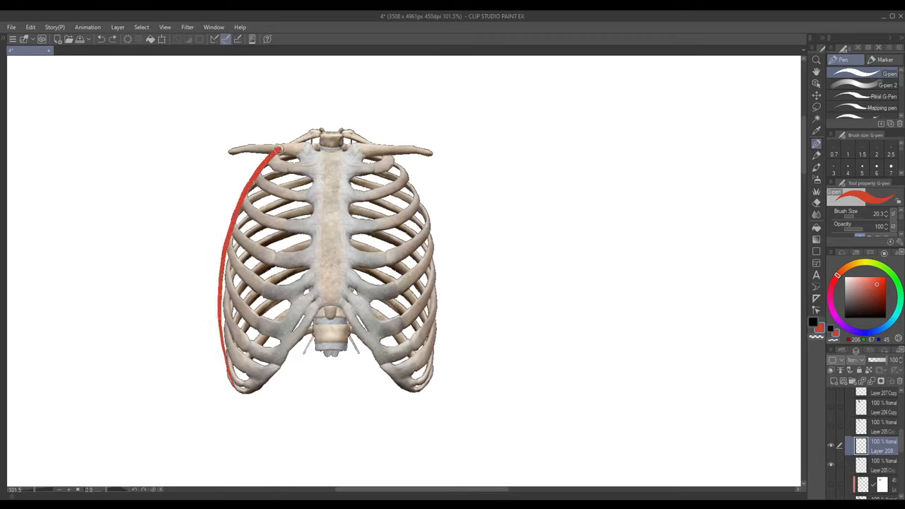
drag(280, 148, 436, 375)
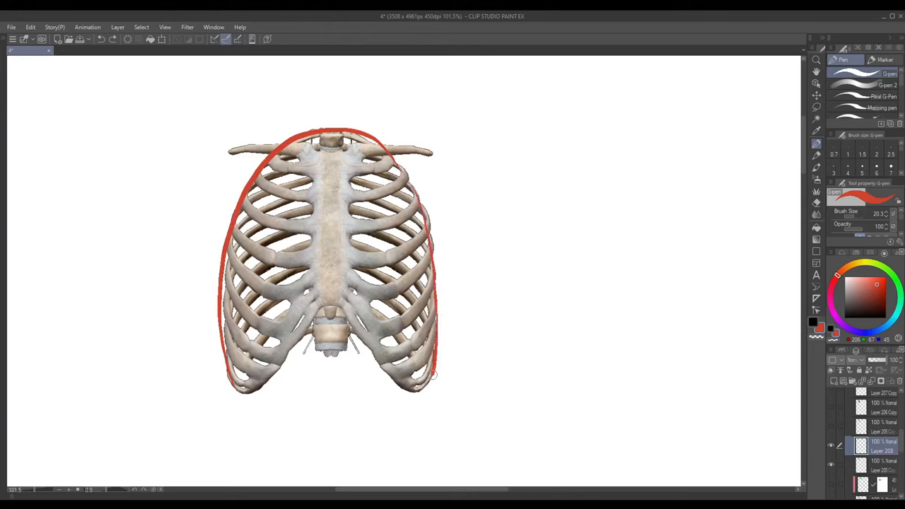
drag(435, 375, 237, 396)
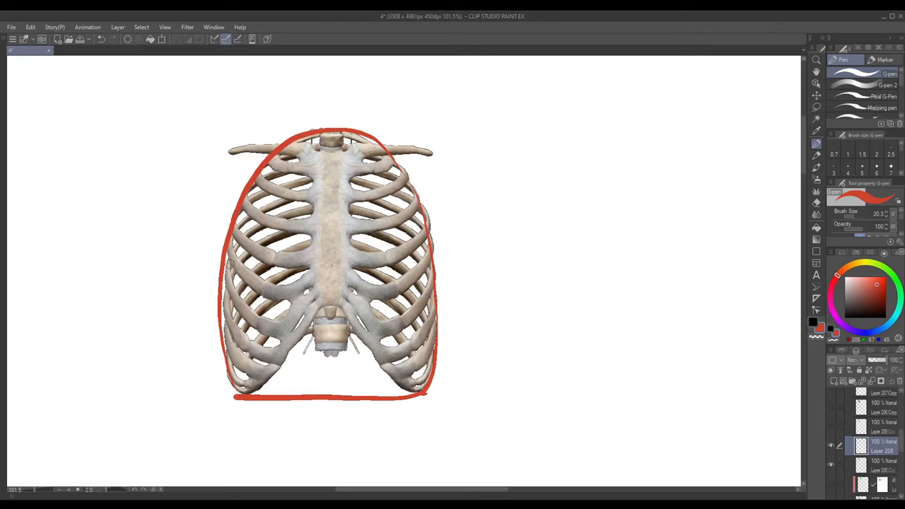
Add the horizontal midline, the lower rib-opening arch and a vertical centre stroke.
drag(219, 271, 435, 267)
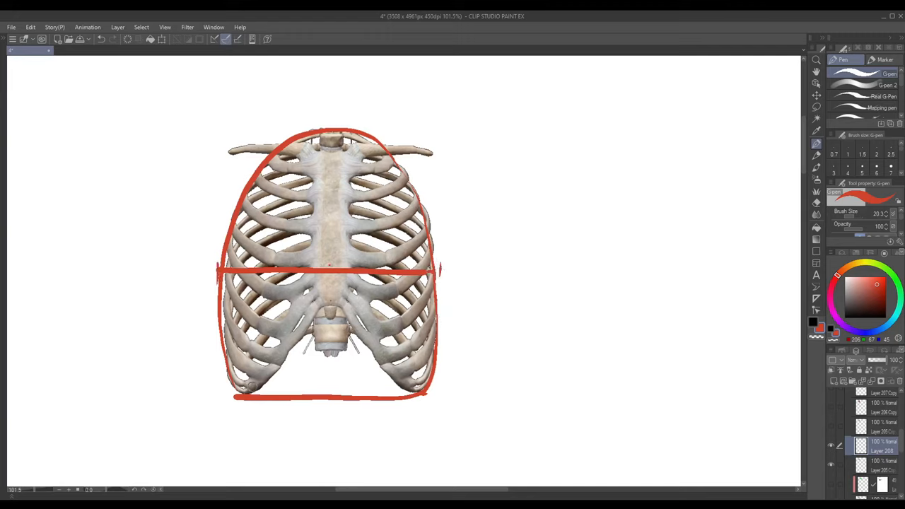
drag(247, 396, 393, 382)
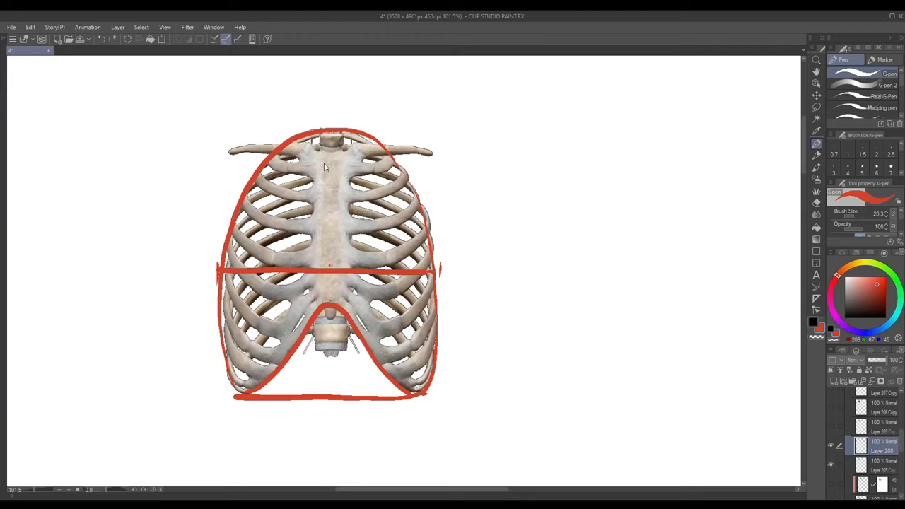
drag(331, 148, 328, 304)
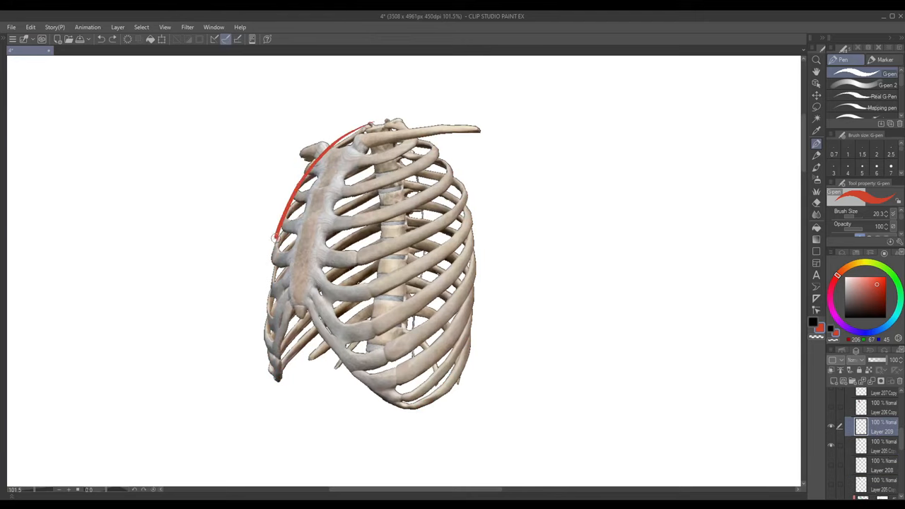
Outline the three-quarter rib cage as a red egg with a horizontal midline.
drag(275, 238, 464, 187)
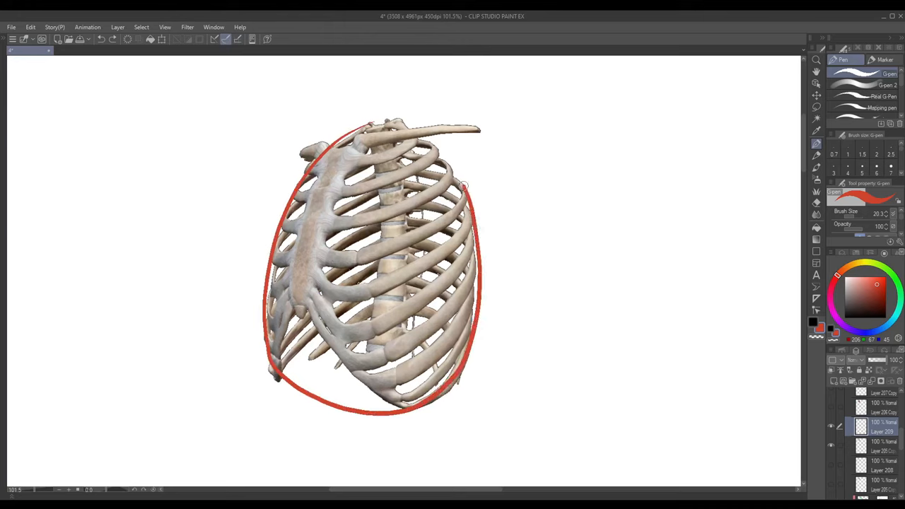
drag(265, 272, 474, 284)
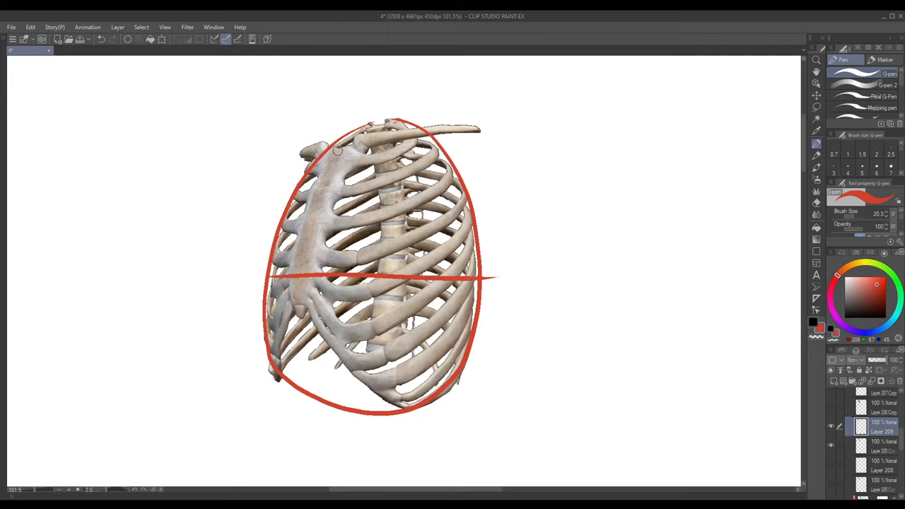
Add a vertical guide, the front centre line down the chest and the lower rib arch.
drag(226, 140, 226, 302)
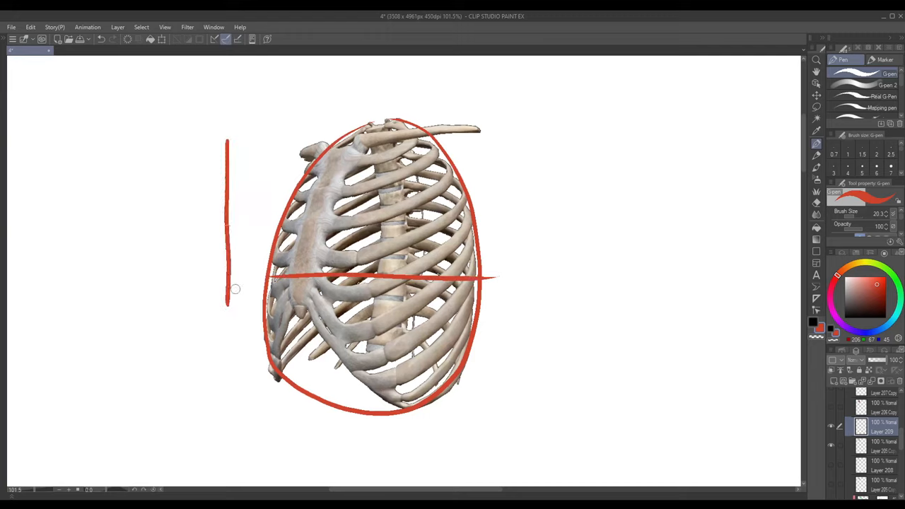
drag(340, 153, 295, 292)
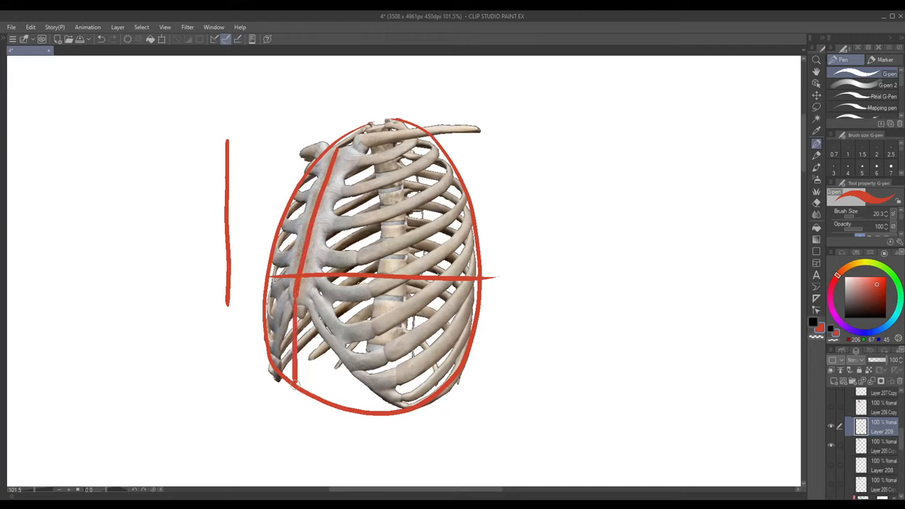
drag(295, 381, 297, 483)
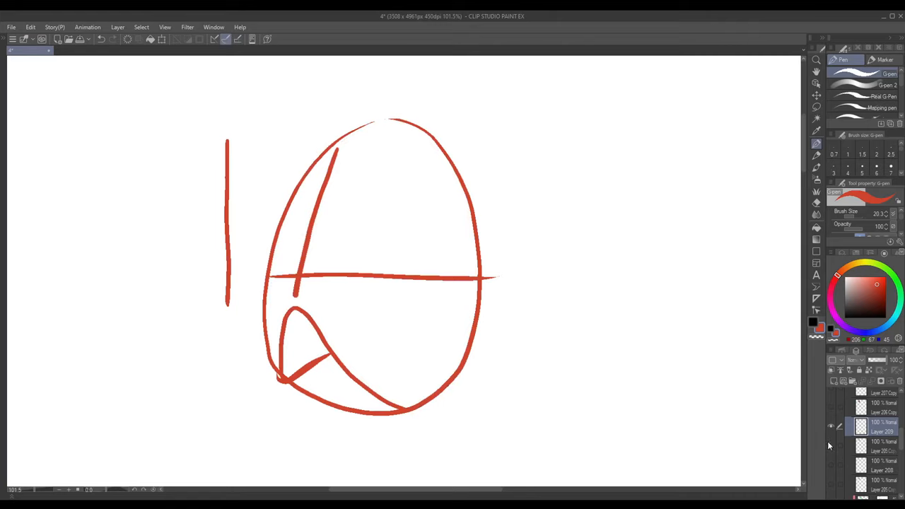
mouse_move(836, 435)
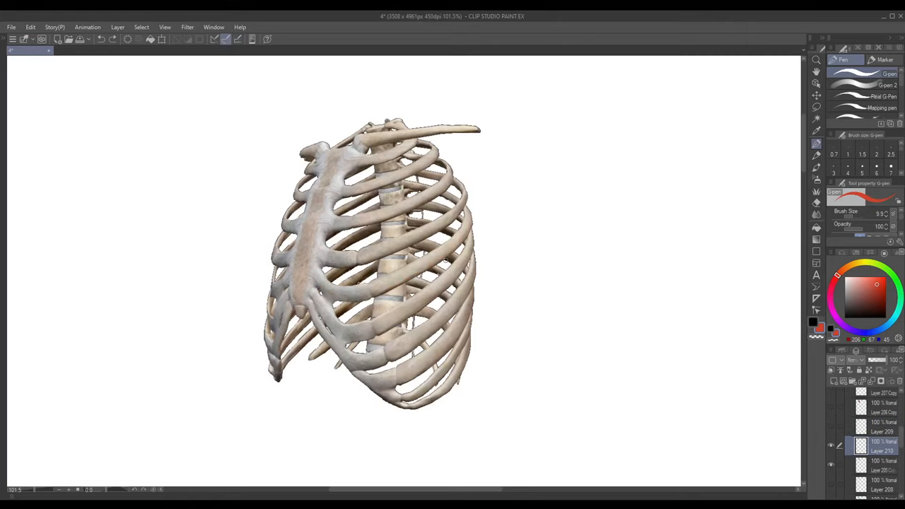
Sketch a perspective box with its hidden inner edges below the egg study.
drag(319, 257, 452, 212)
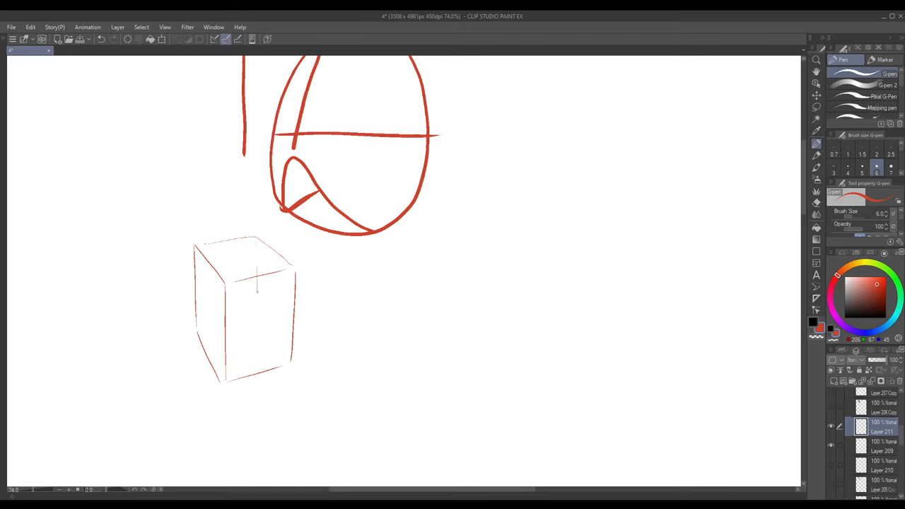
drag(257, 289, 288, 365)
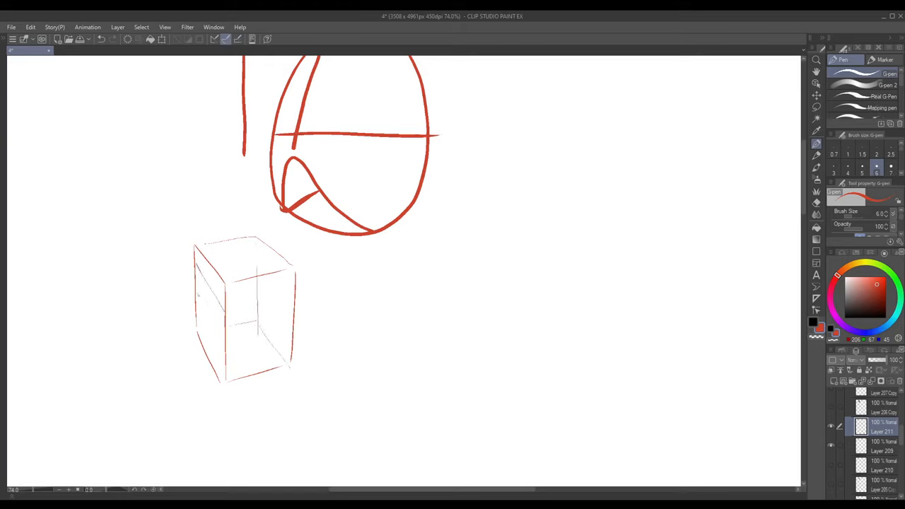
Draw horizontal rib lines on the box side and a rounded torso form.
drag(201, 297, 276, 293)
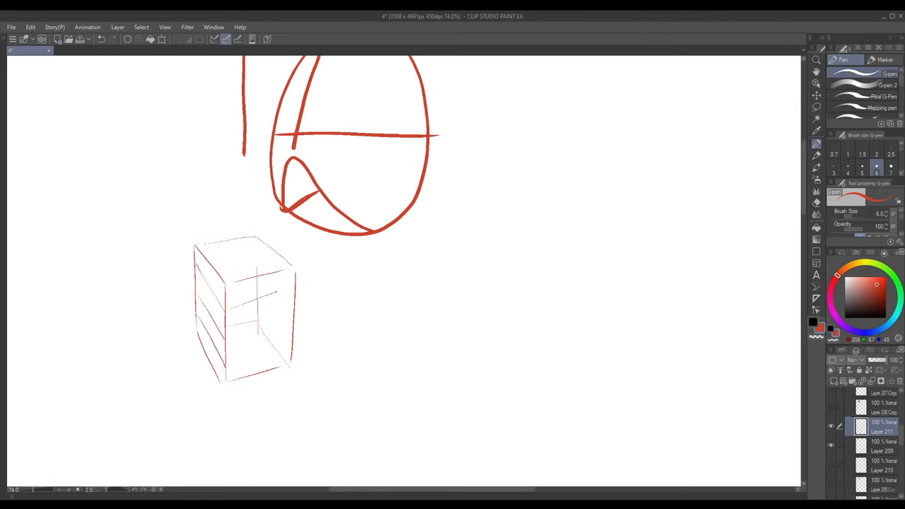
drag(226, 297, 289, 353)
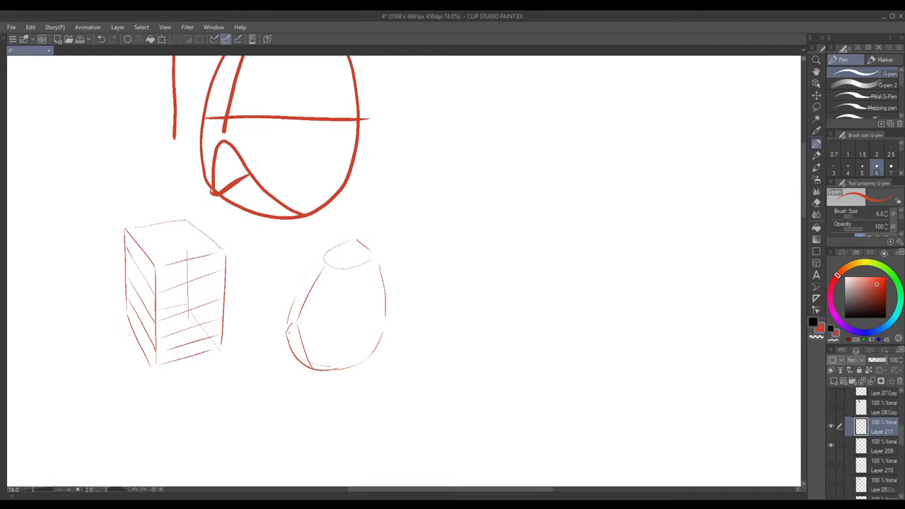
drag(272, 311, 314, 370)
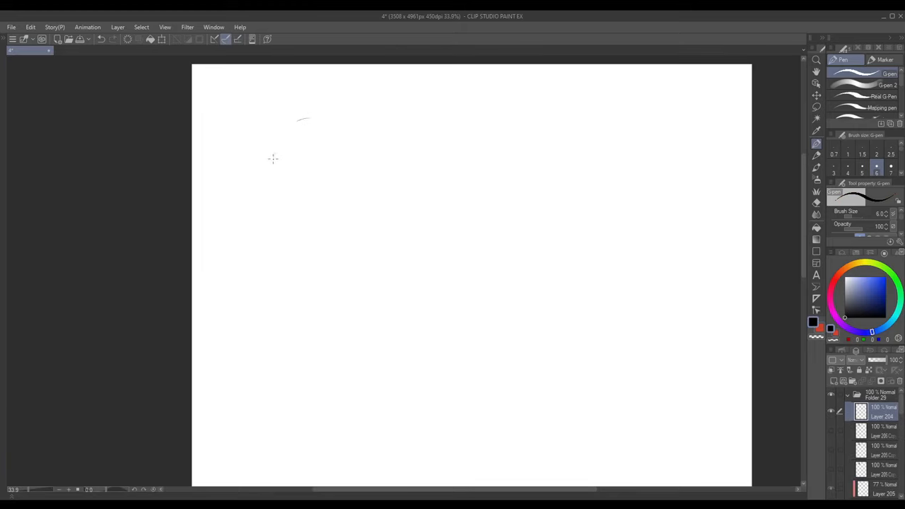
Sketch a rib cage oval with horizontal rib lines and a centre line on the fresh page.
drag(271, 158, 368, 223)
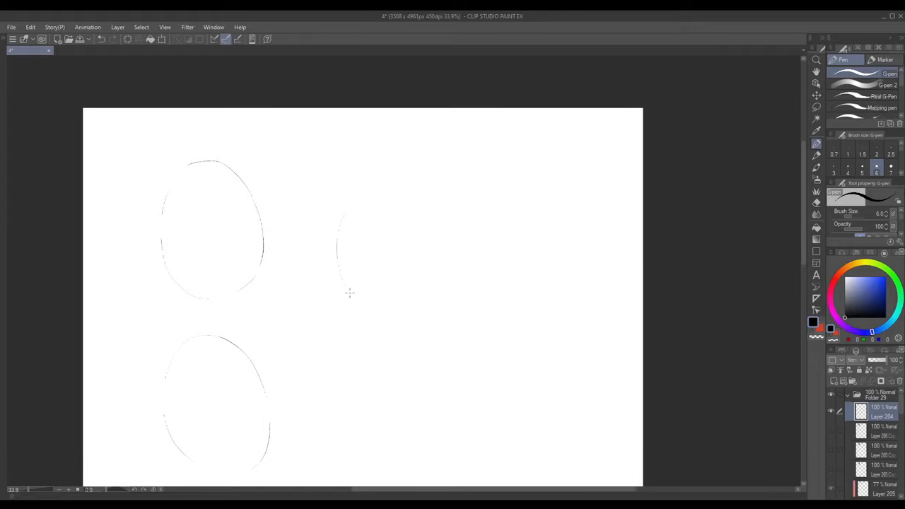
drag(374, 187, 351, 292)
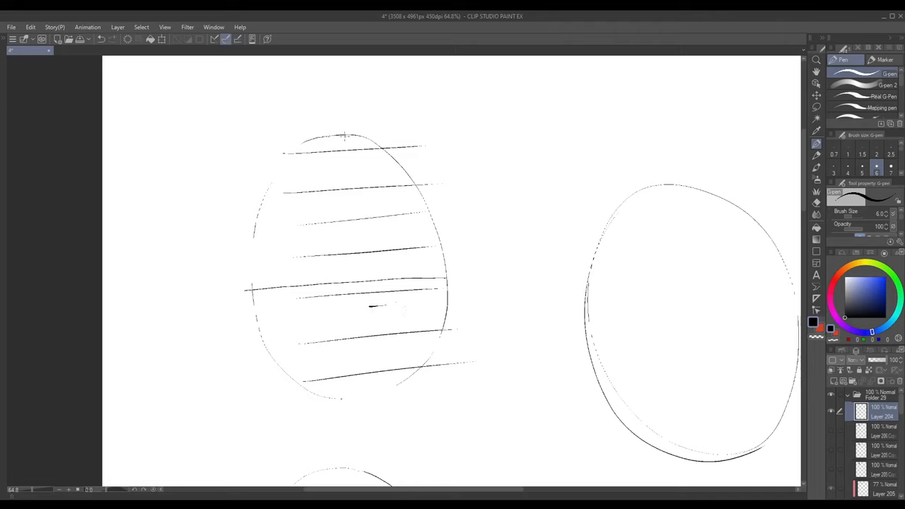
drag(362, 168, 380, 292)
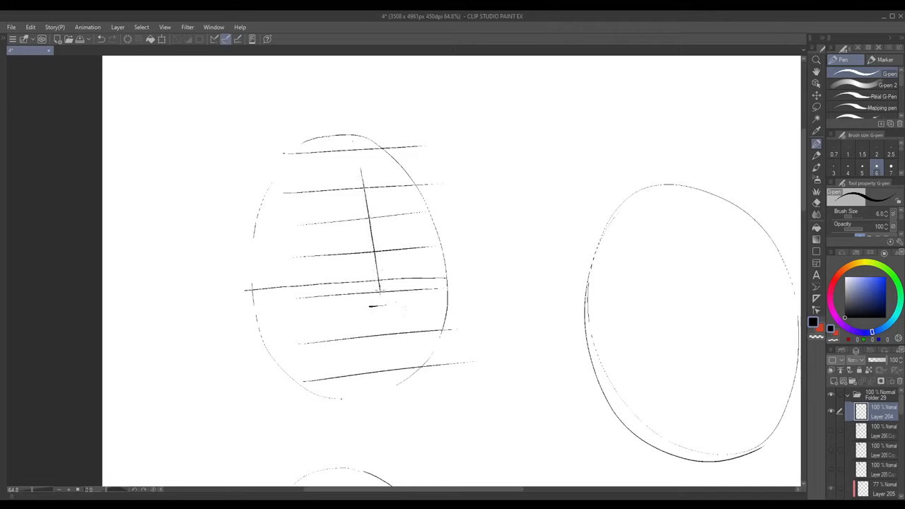
Draw the arch of the lower rib opening beneath the oval.
drag(300, 382, 340, 347)
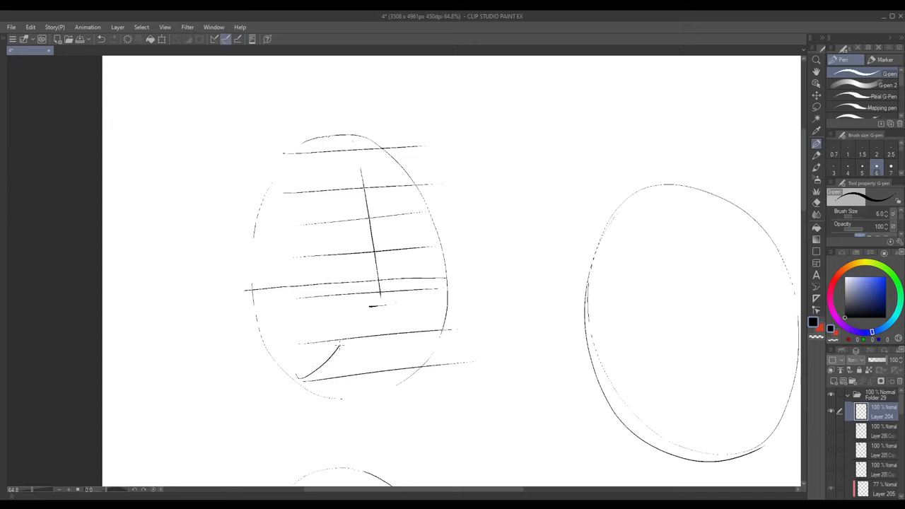
drag(338, 346, 422, 368)
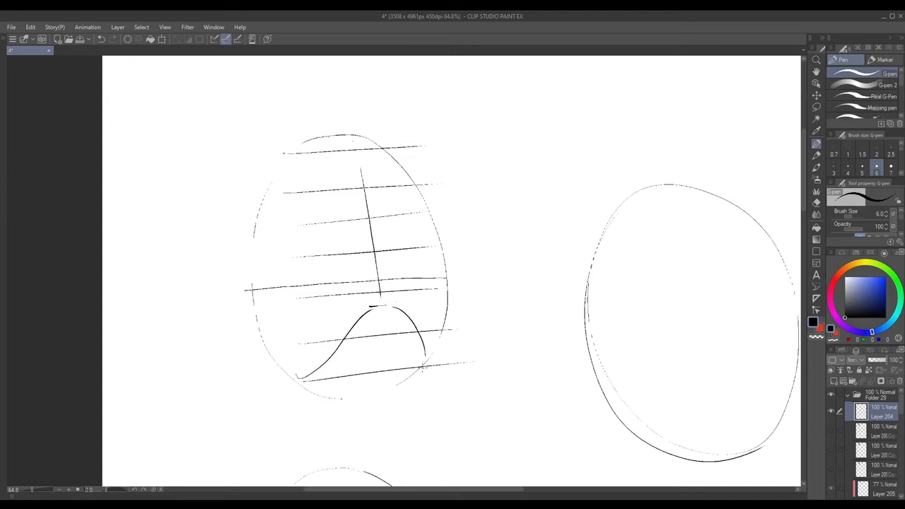
drag(360, 326, 424, 367)
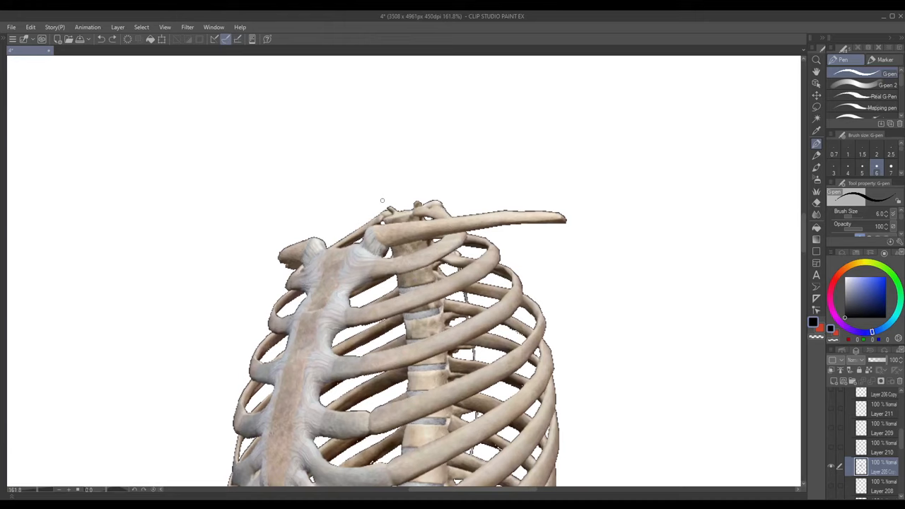
Mark the neck notch, sternum edge and both collarbone levels in black on the reference.
drag(417, 167, 431, 243)
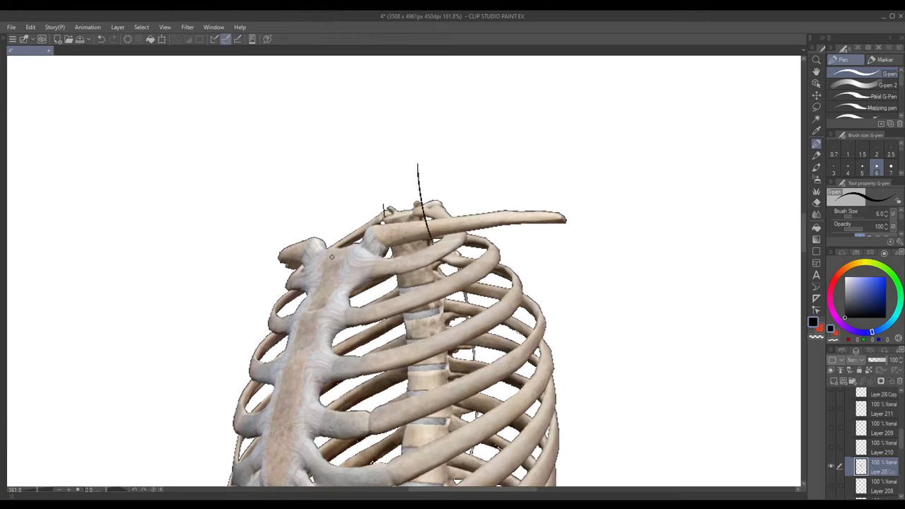
drag(311, 243, 346, 318)
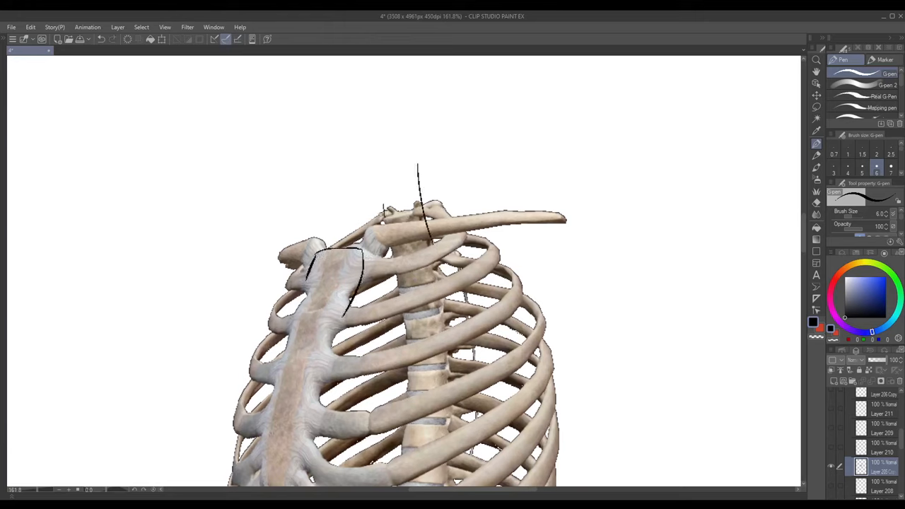
drag(367, 211, 445, 206)
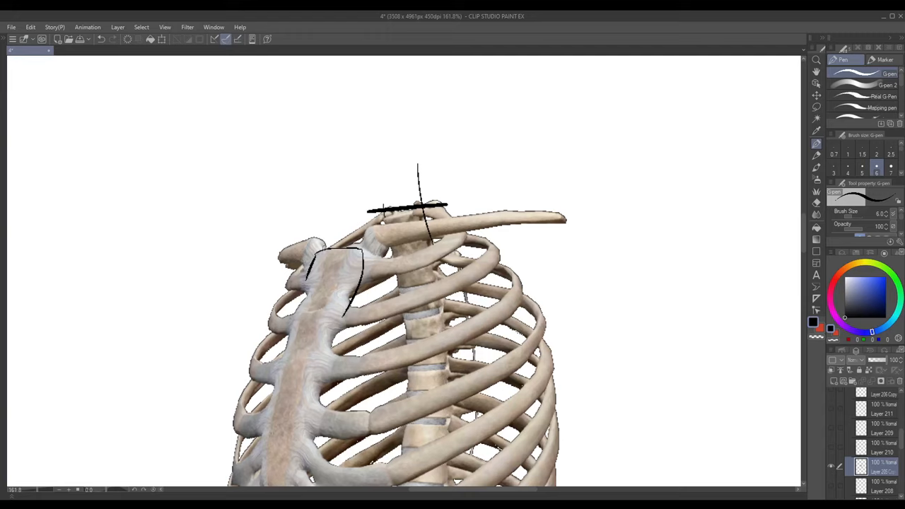
drag(311, 252, 393, 244)
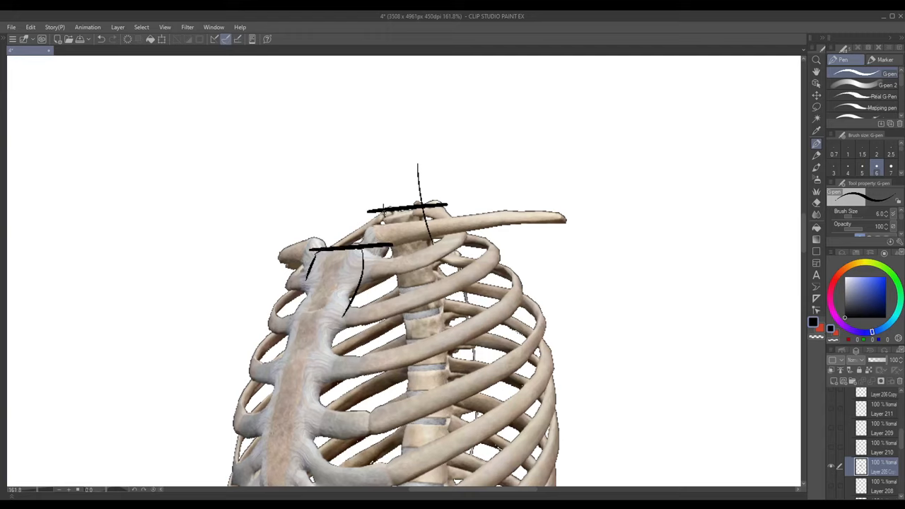
drag(311, 272, 393, 212)
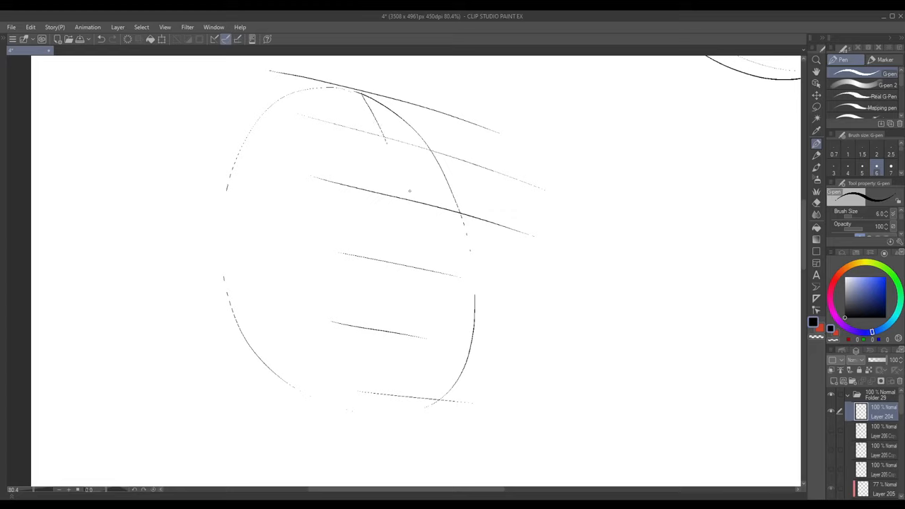
Darken the sternum with its bottom end and outline the rib cage's left side.
drag(385, 138, 411, 203)
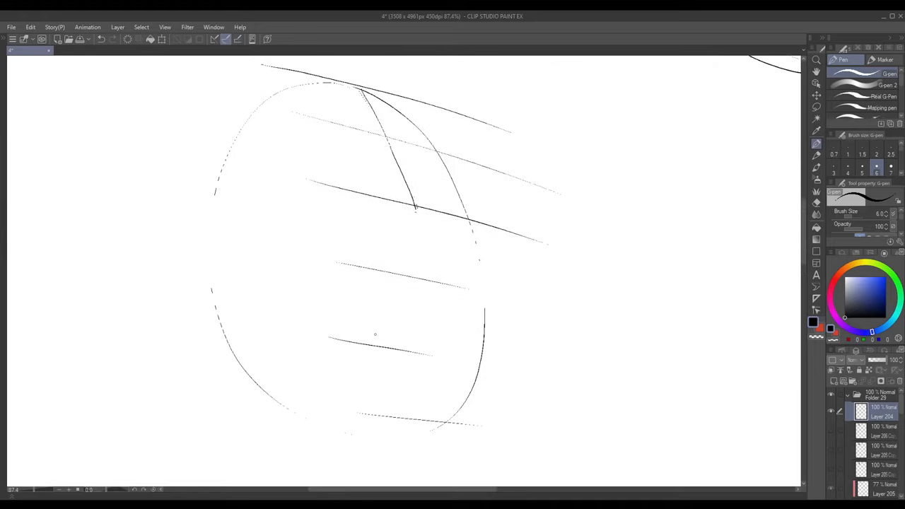
drag(413, 205, 422, 223)
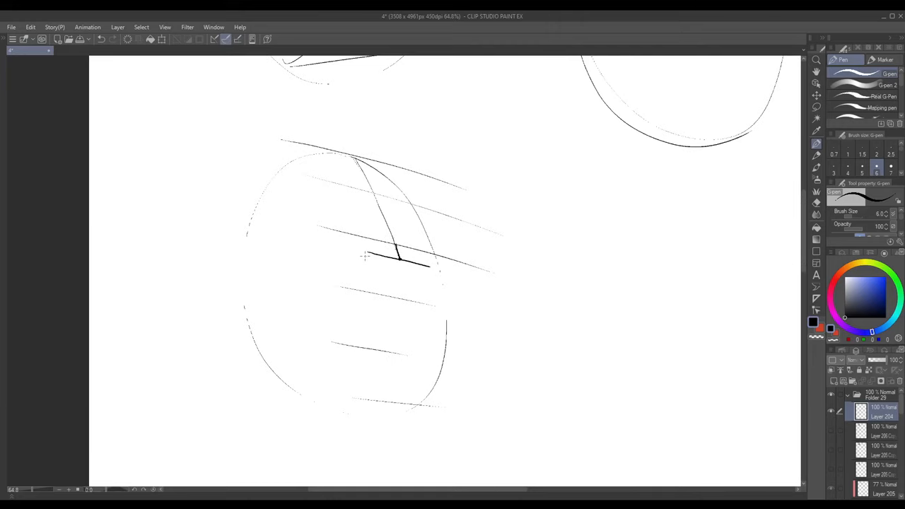
drag(365, 256, 243, 296)
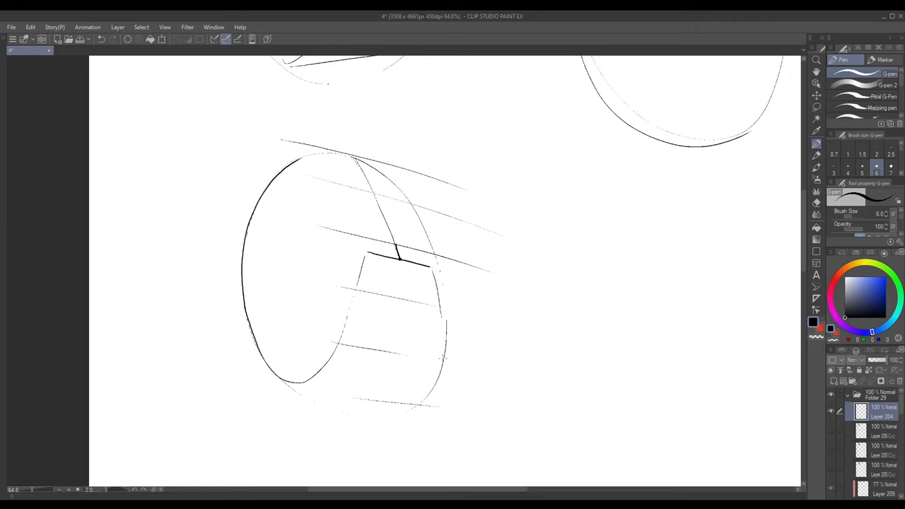
Firm up the bottom edge, the lower rib-opening curve and the upper contour.
drag(297, 384, 438, 361)
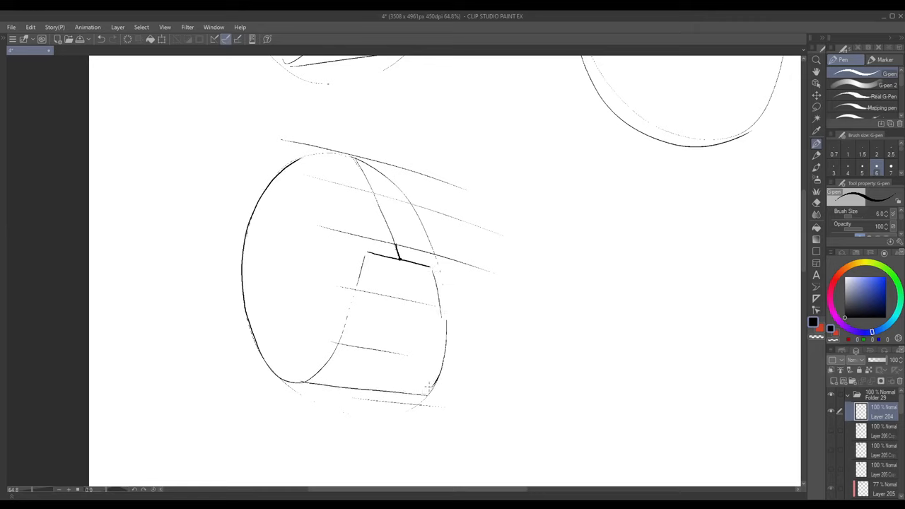
drag(376, 356, 431, 389)
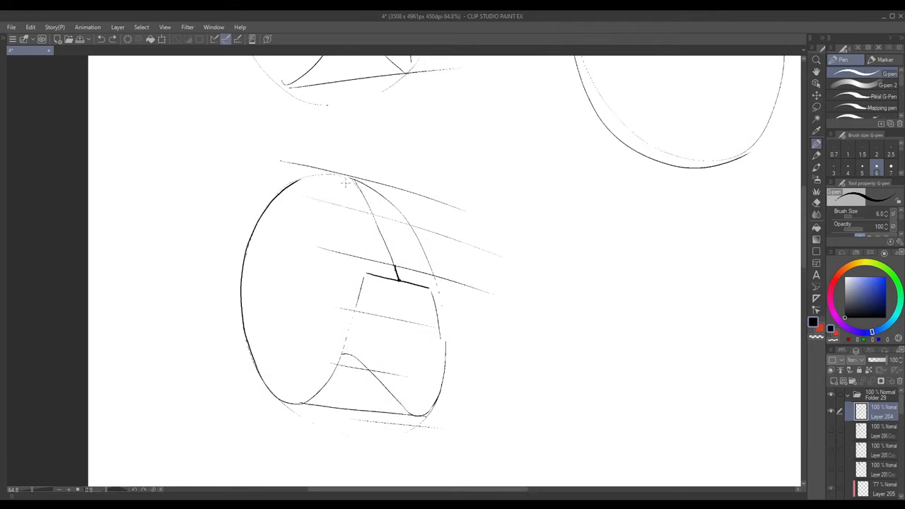
drag(300, 185, 347, 181)
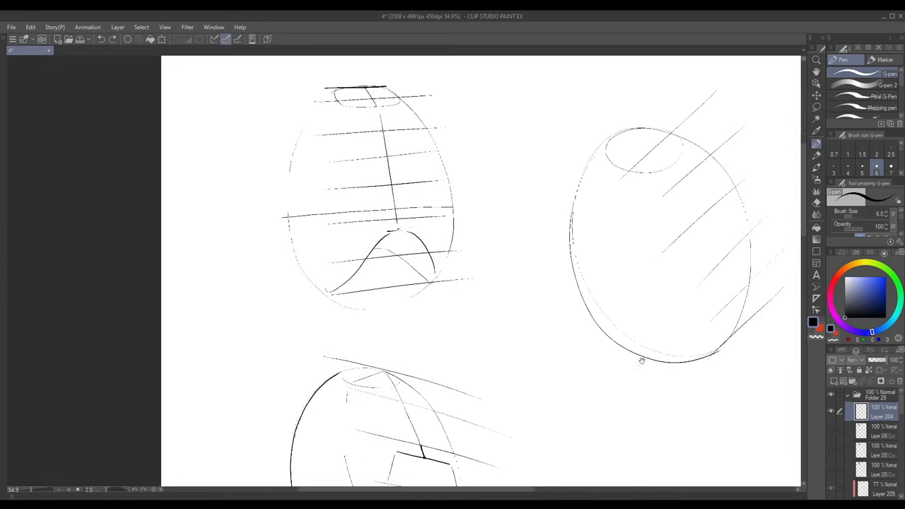
Add structure lines to the high-angle egg, then trace the left collarbone in red on the reference.
drag(336, 322, 374, 289)
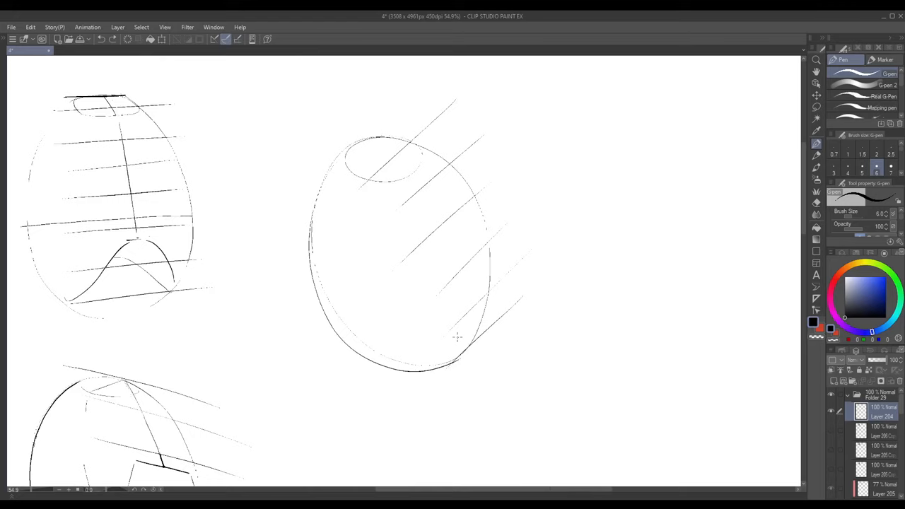
drag(348, 150, 483, 289)
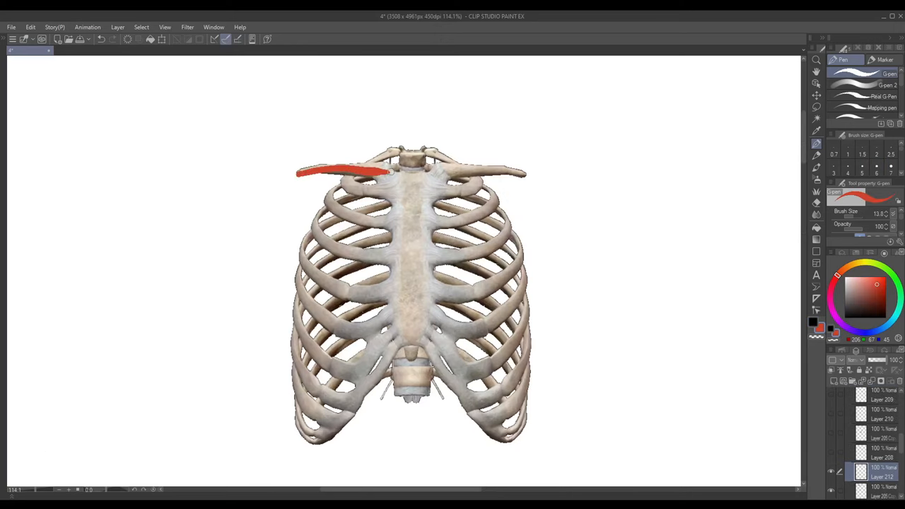
Trace and correct the right collarbone in red on the front reference.
drag(438, 172, 523, 175)
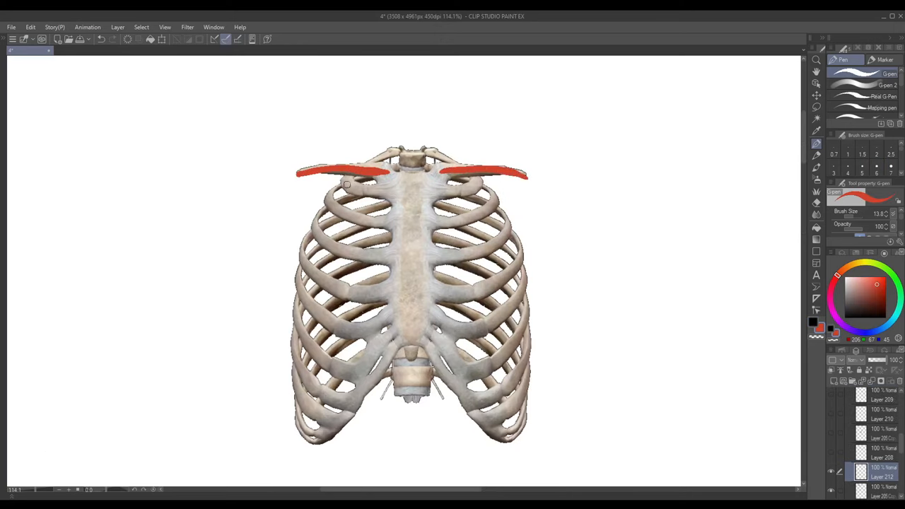
drag(347, 185, 396, 191)
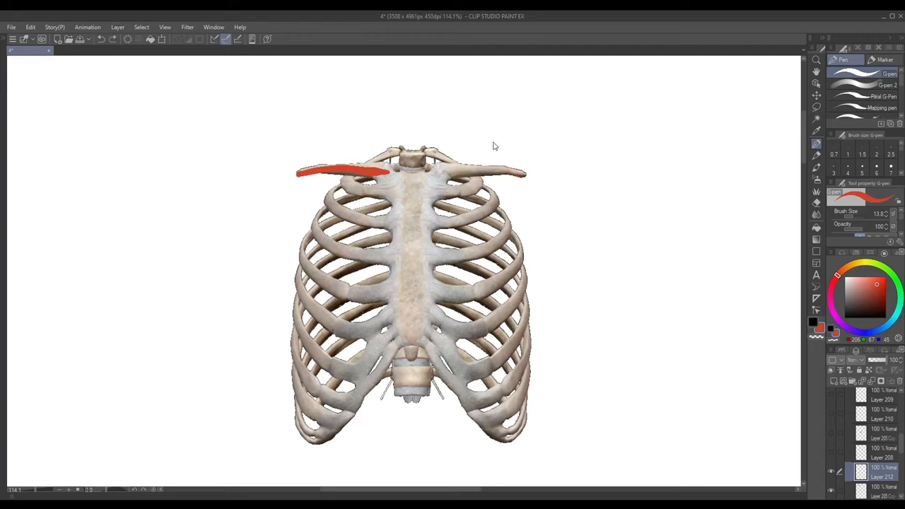
drag(438, 167, 534, 102)
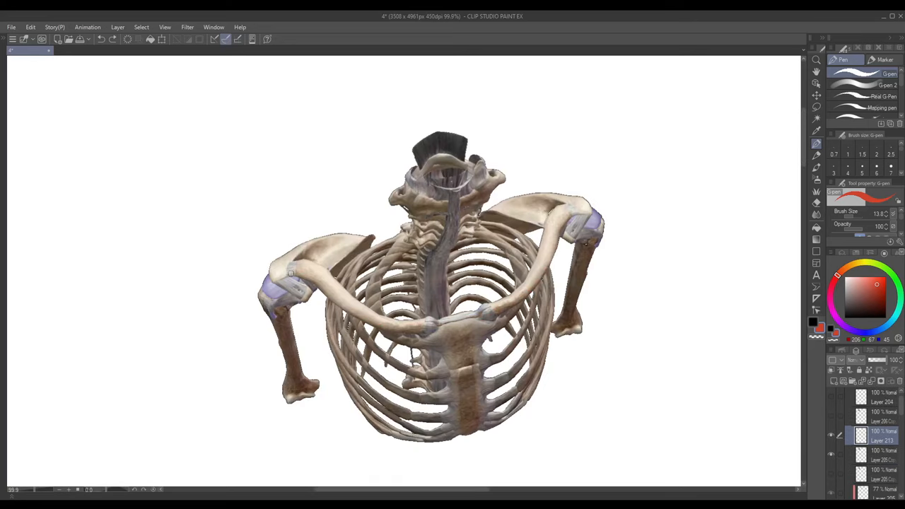
Trace the collarbone's curve from above in red and sketch the neck lines.
drag(288, 274, 427, 322)
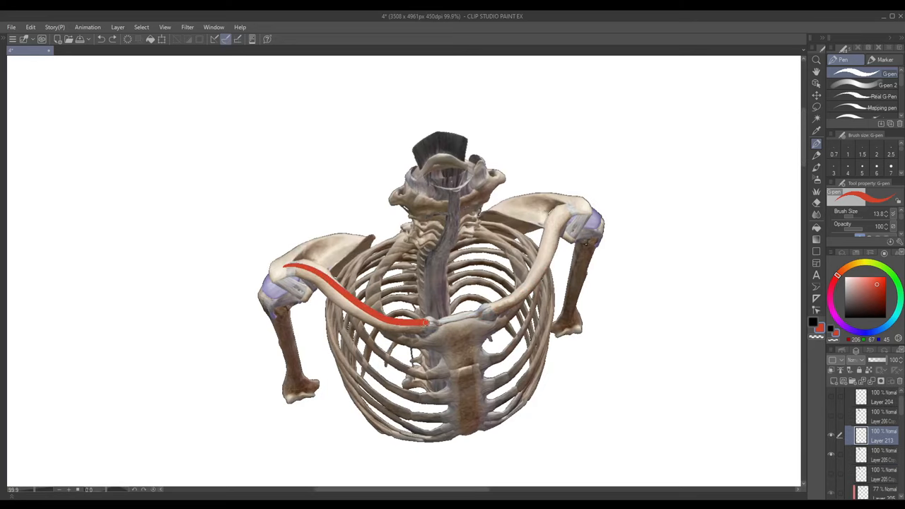
drag(425, 323, 591, 200)
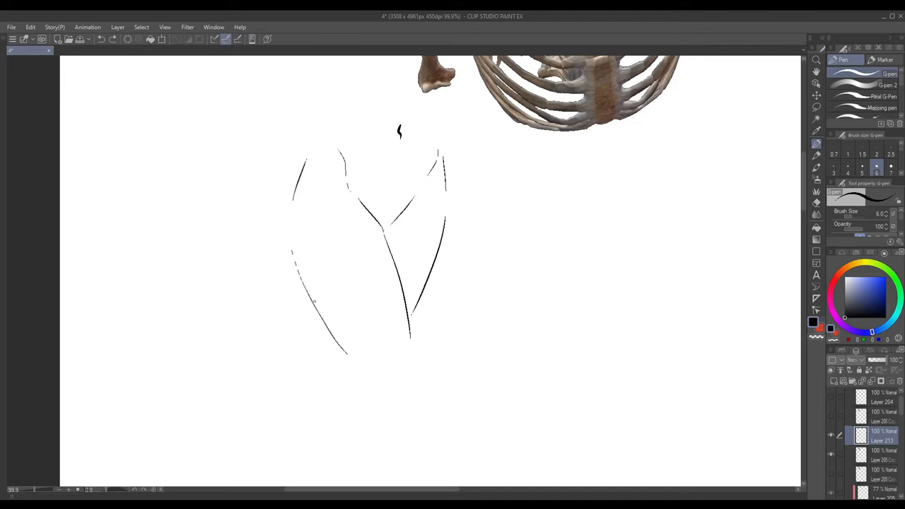
Sketch collarbone curves across and beside the chest sketch in black.
drag(308, 292, 390, 252)
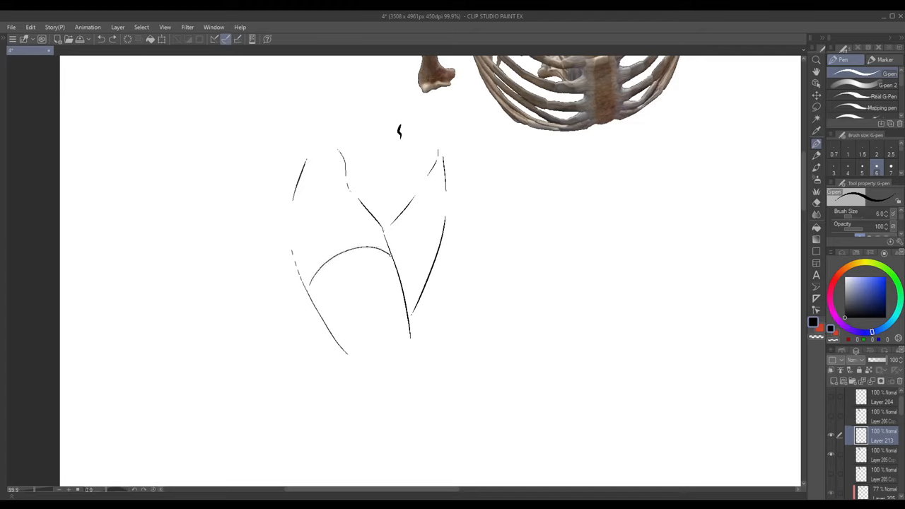
drag(374, 293, 370, 325)
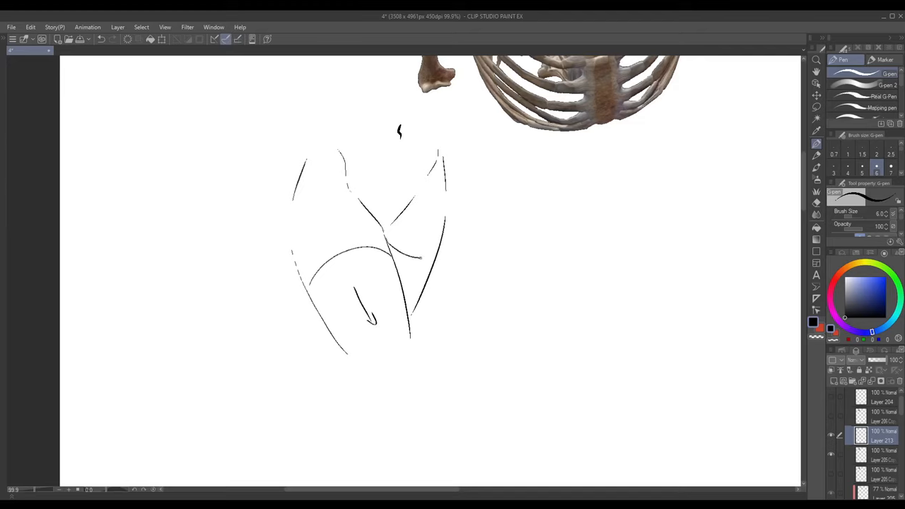
drag(424, 255, 441, 290)
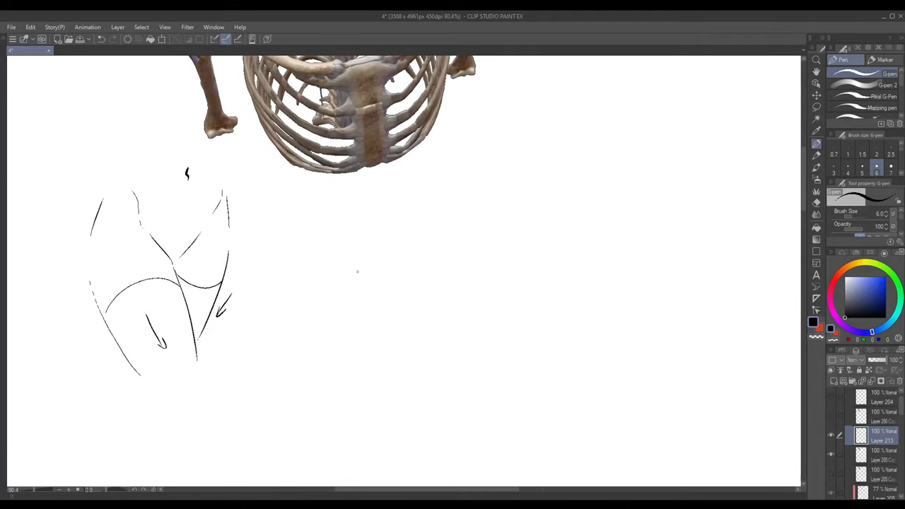
drag(300, 267, 514, 217)
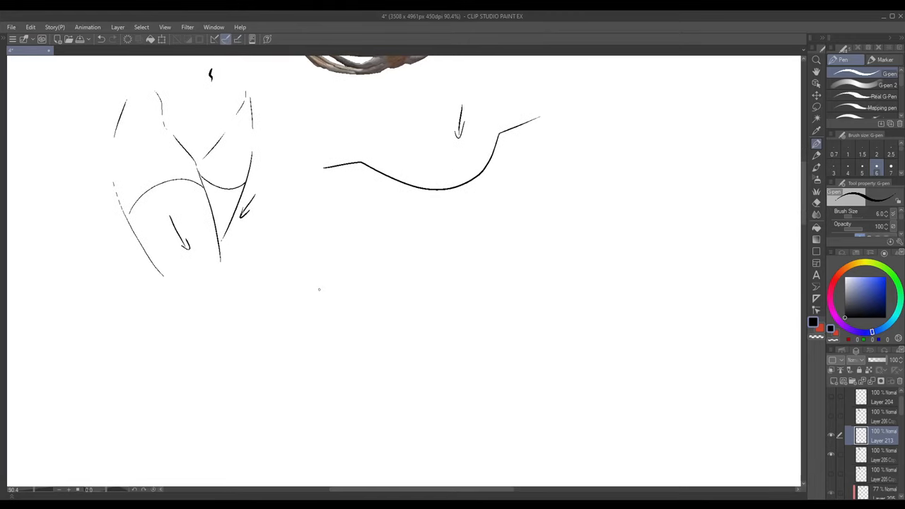
drag(308, 313, 521, 229)
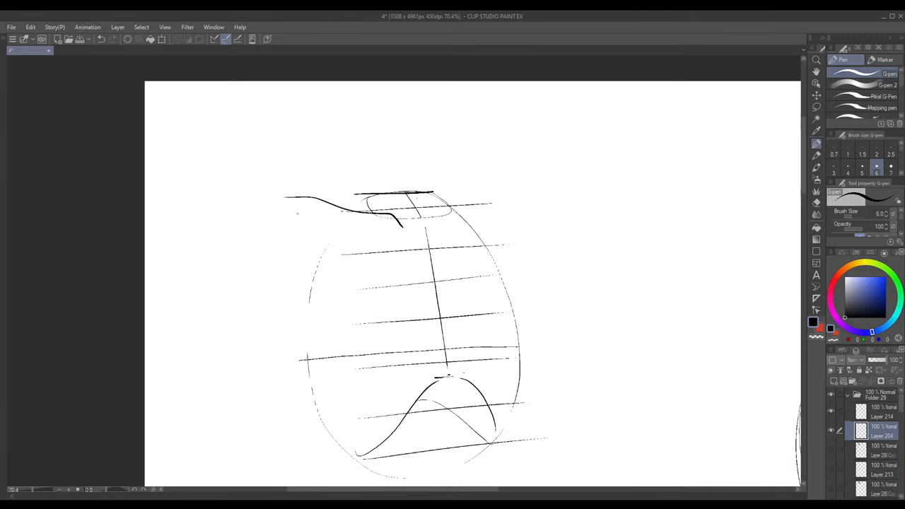
Draw collarbone lines atop the front egg, darken the low-angle contours and mark the pectoral reference.
drag(427, 205, 441, 227)
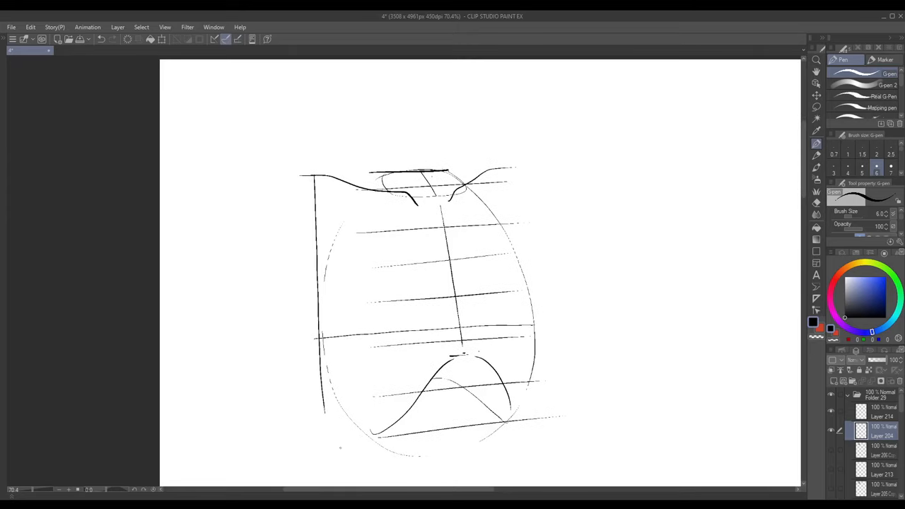
drag(530, 170, 537, 354)
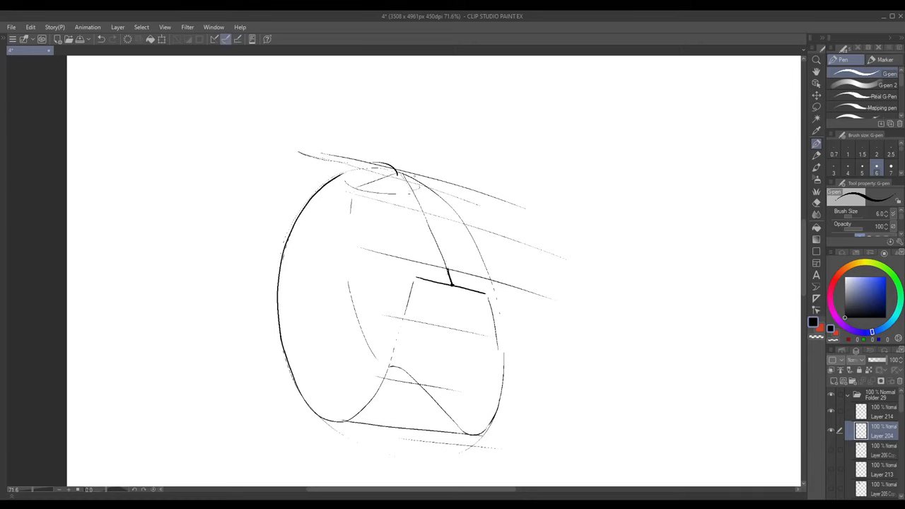
drag(413, 181, 441, 190)
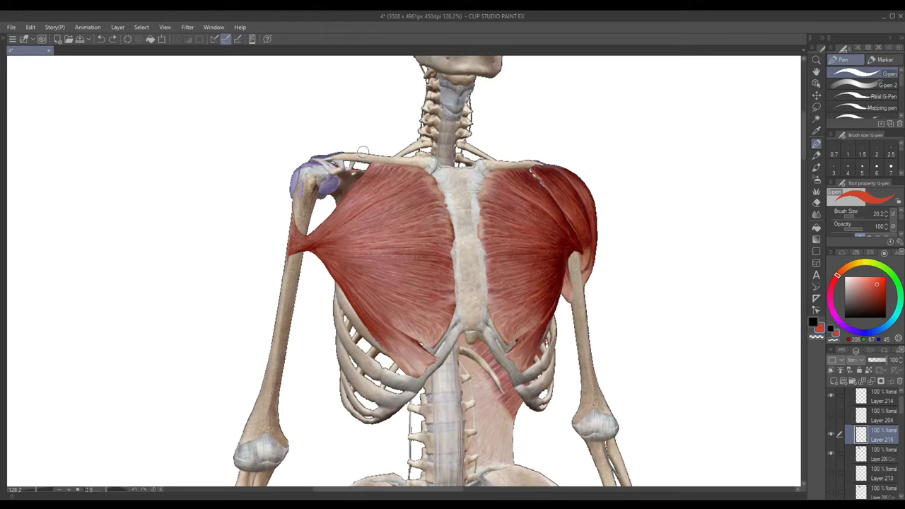
Mark the pectoral's upper edge and its attachment along the collarbone in red.
drag(362, 150, 439, 195)
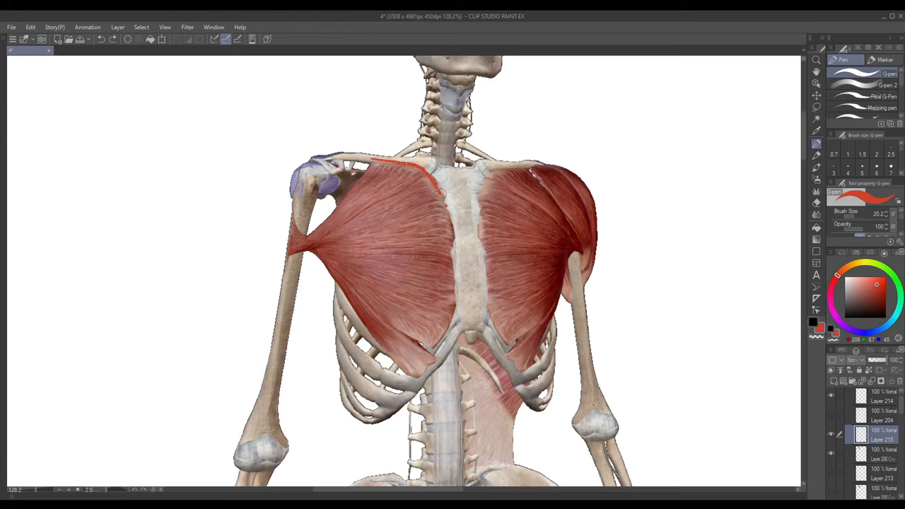
drag(441, 191, 379, 343)
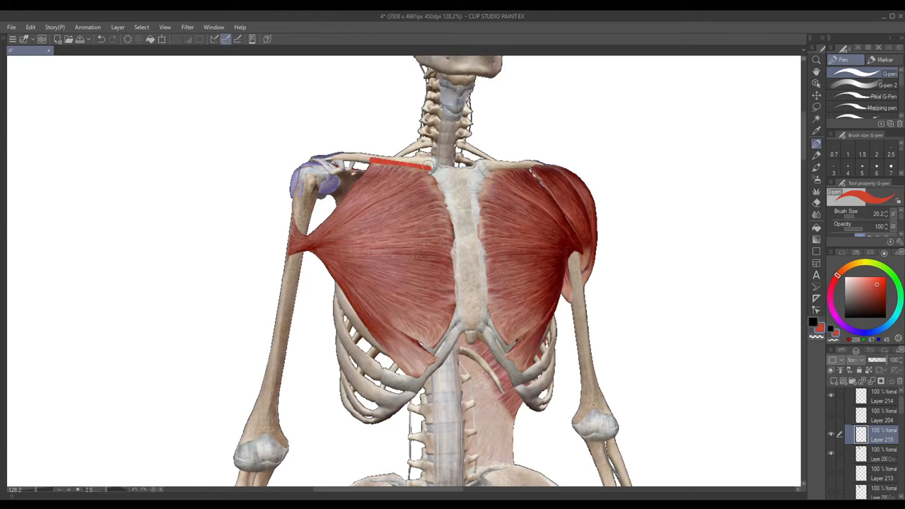
drag(427, 164, 453, 336)
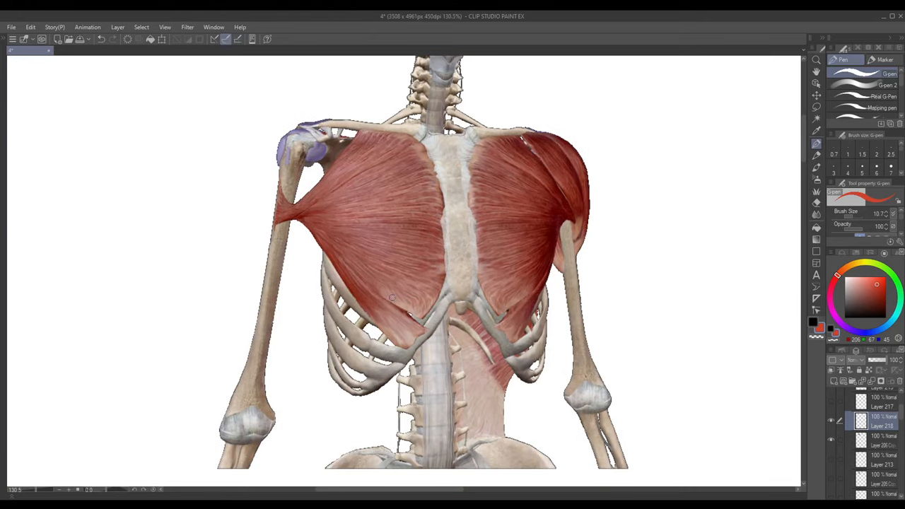
Mark the lower chest line in red and shrink the reference toward the canvas top.
drag(387, 296, 526, 295)
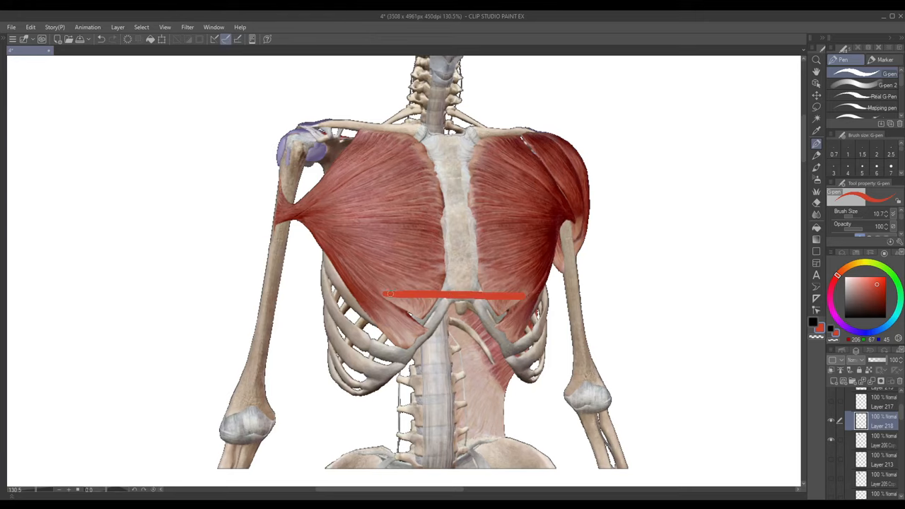
drag(389, 293, 565, 223)
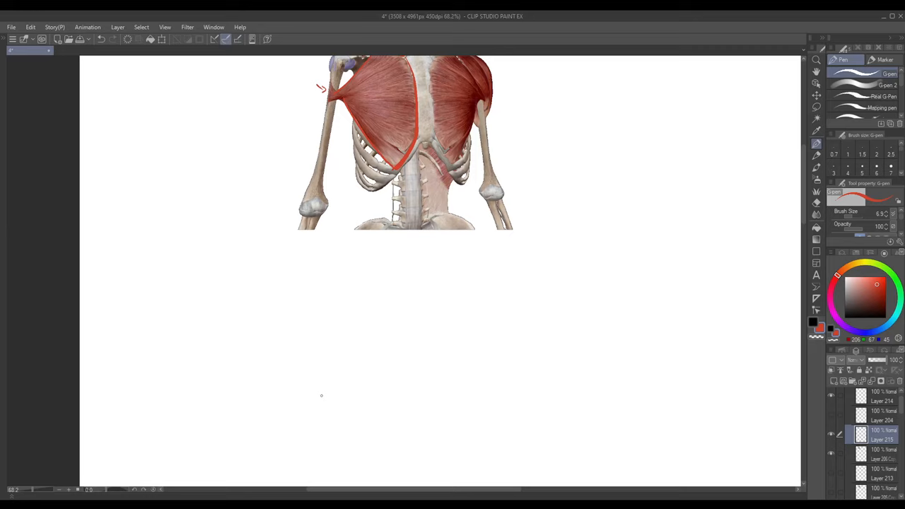
Outline the upper arm and mark the pectoral area in red on the side-view reference.
drag(290, 290, 282, 365)
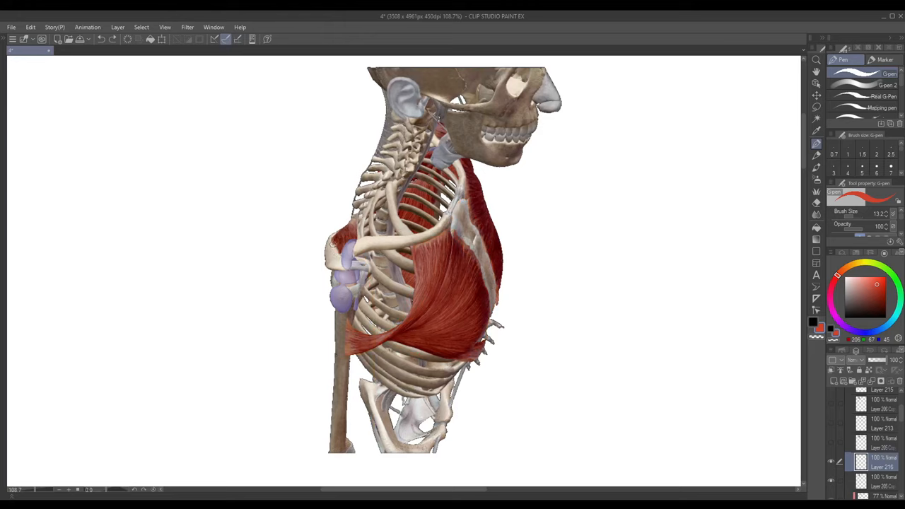
drag(330, 247, 339, 455)
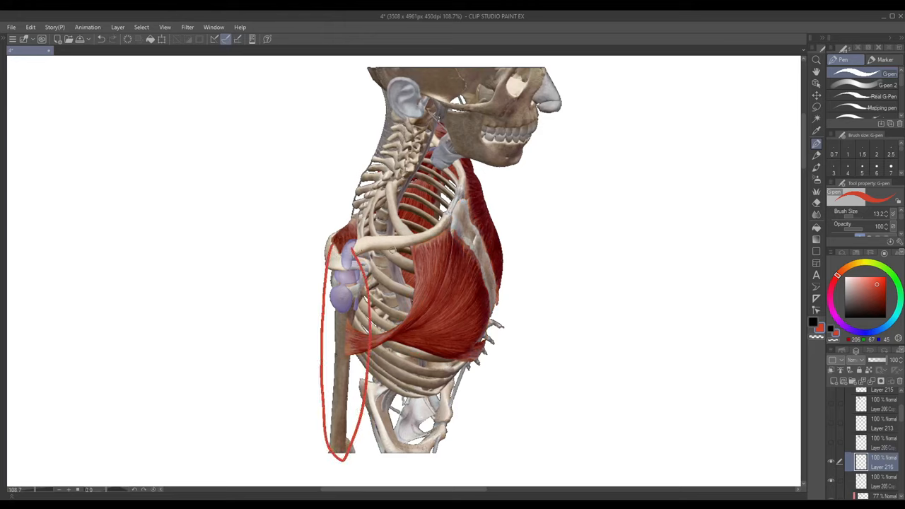
drag(460, 191, 495, 318)
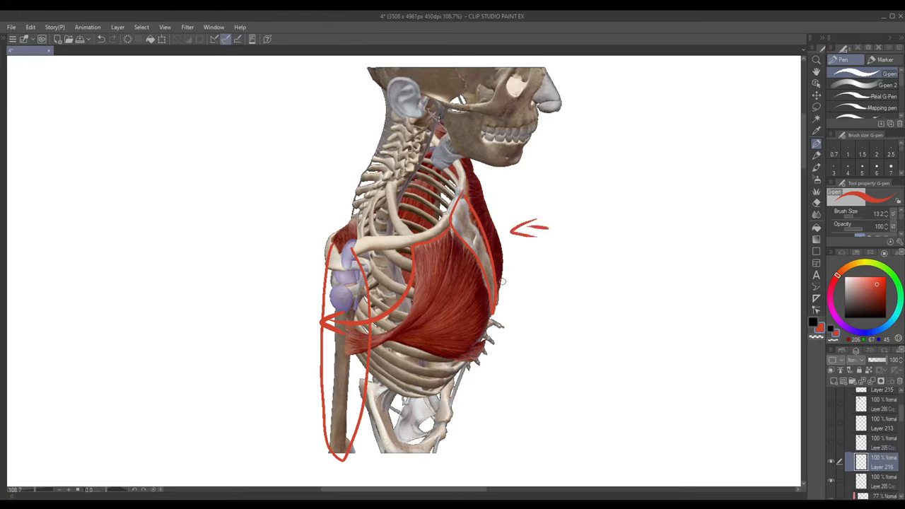
drag(467, 158, 498, 285)
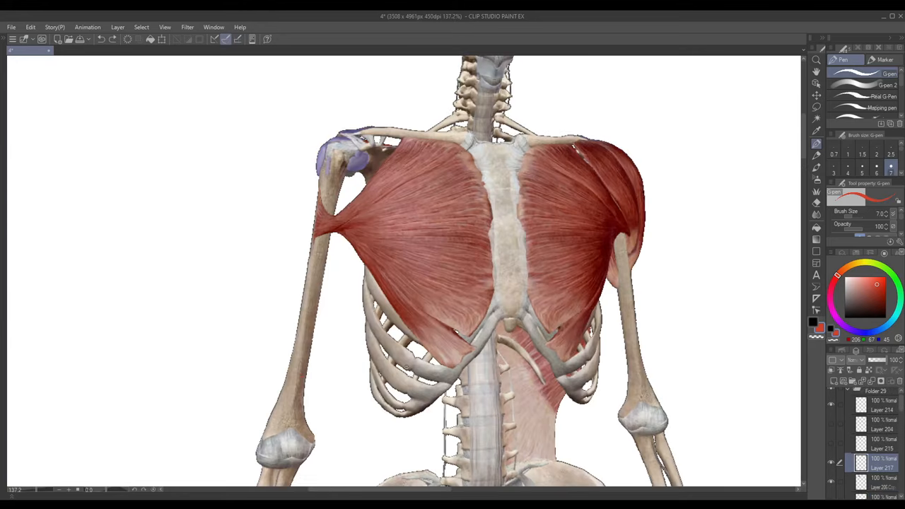
Draw red curves around the shoulder and upper arm, with an arrow at the pectoral's arm attachment.
drag(308, 181, 399, 124)
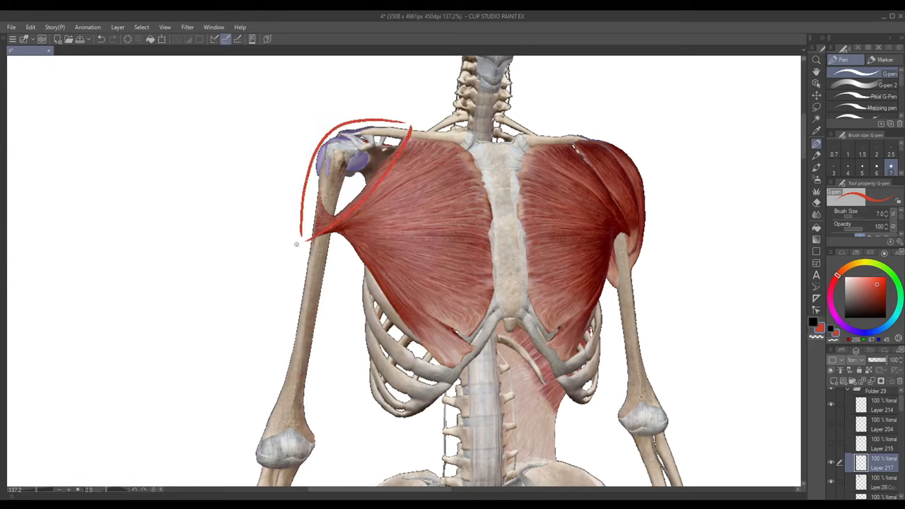
drag(295, 243, 318, 407)
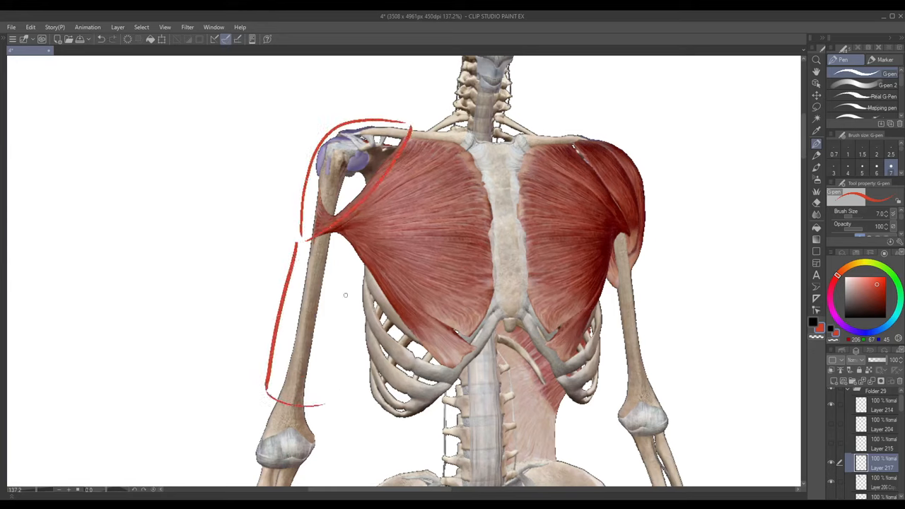
drag(346, 268, 347, 396)
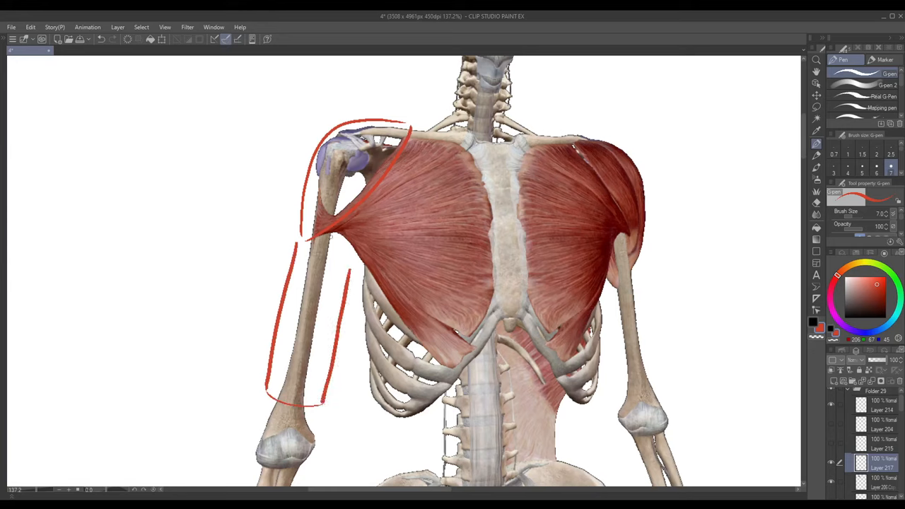
drag(332, 233, 431, 347)
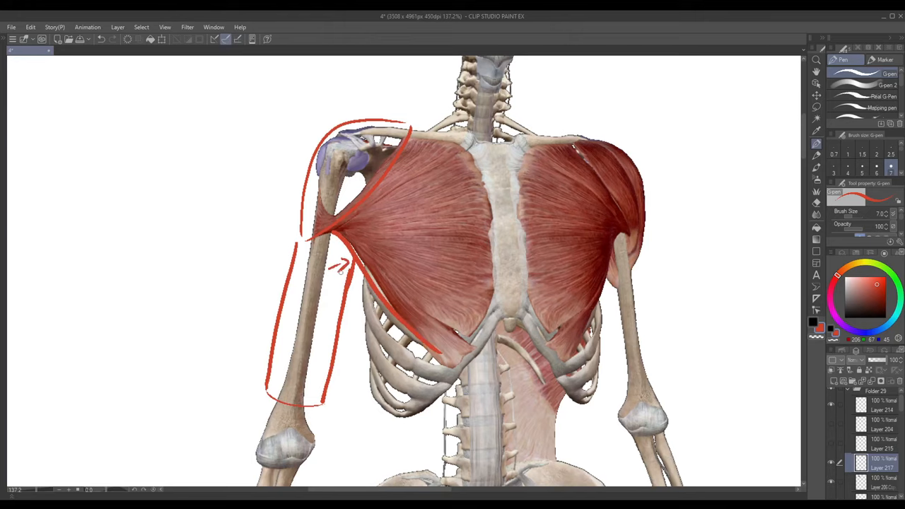
drag(346, 269, 370, 407)
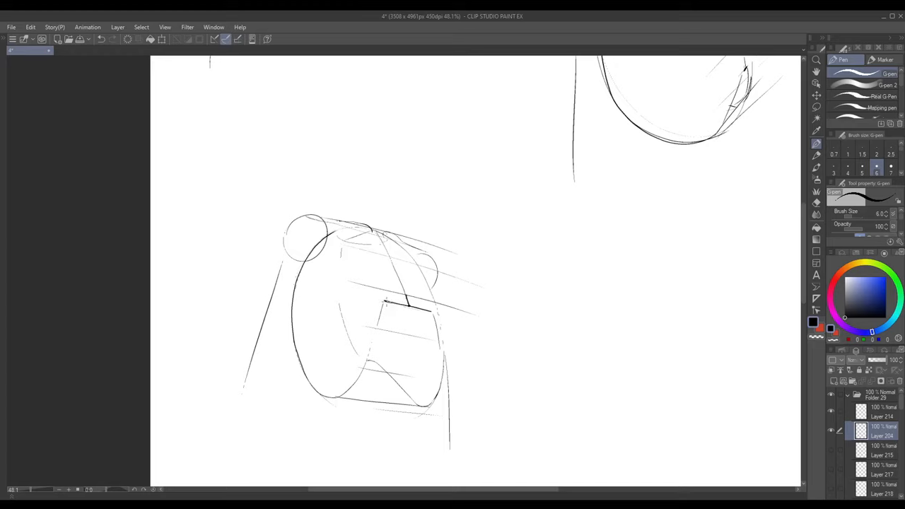
Sketch pectoral contour lines from the armpit across the chest on both tilted torsos, darkening the arm corner.
drag(286, 264, 387, 303)
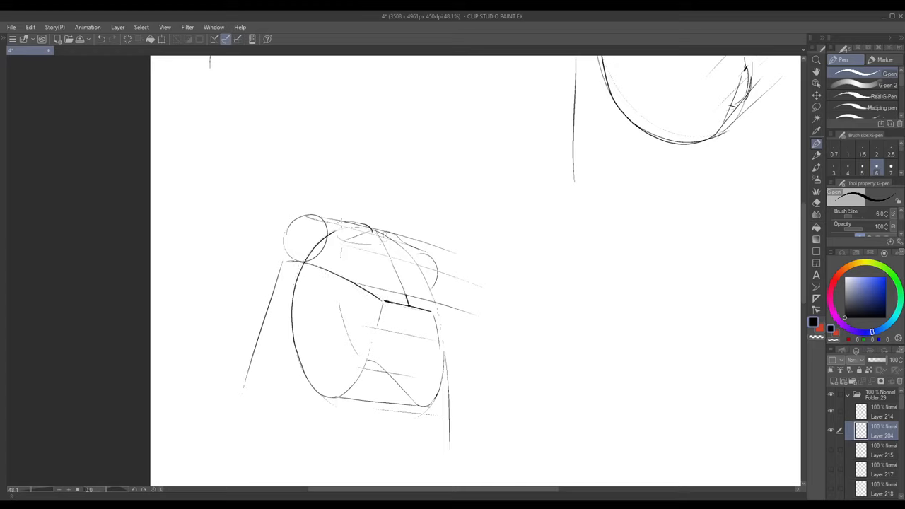
drag(290, 266, 345, 224)
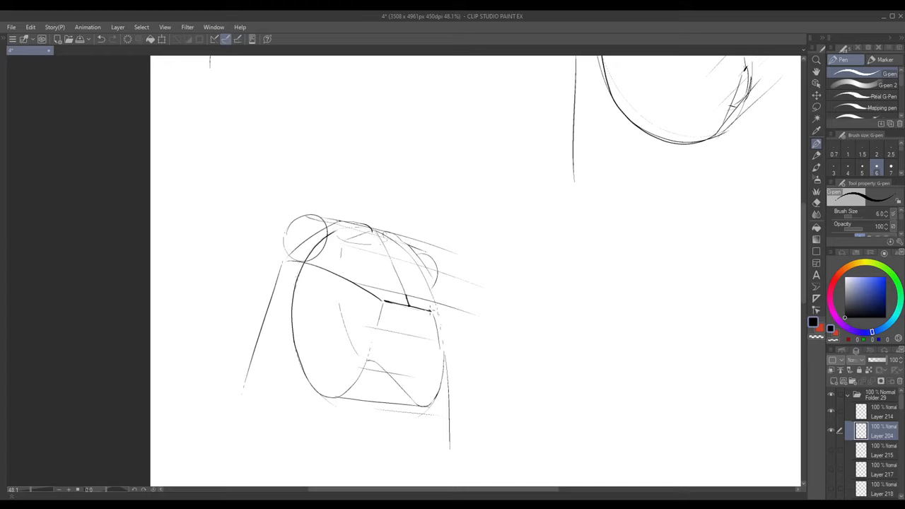
drag(430, 280, 432, 314)
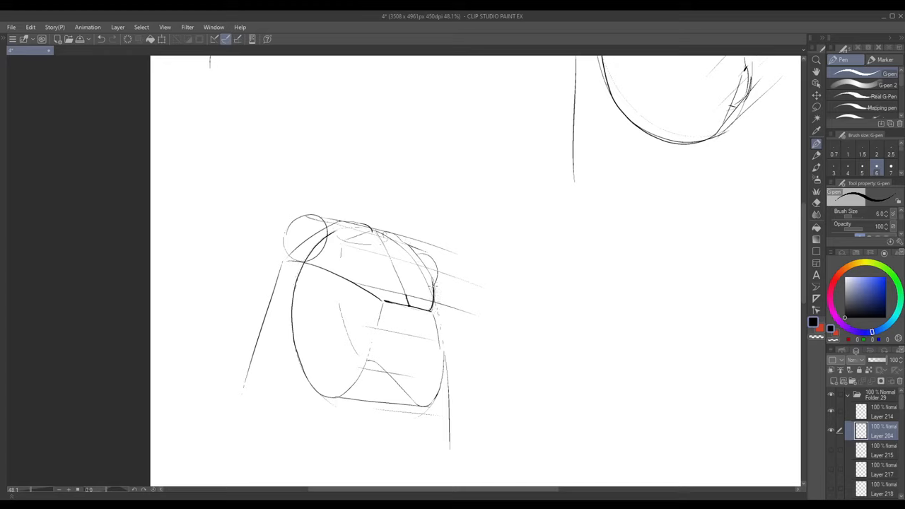
drag(421, 252, 435, 297)
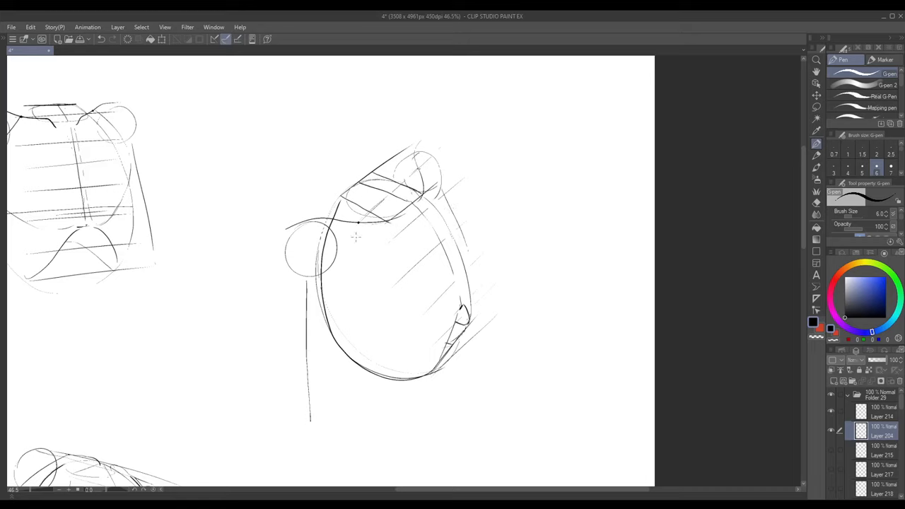
drag(311, 290, 356, 226)
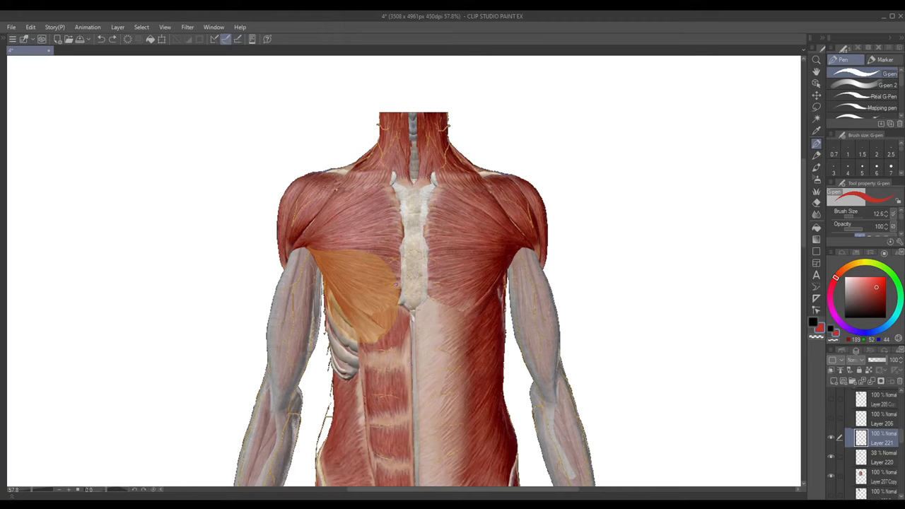
Outline the orange pectoral region and trace its upper edge on the muscle reference.
drag(382, 268, 395, 311)
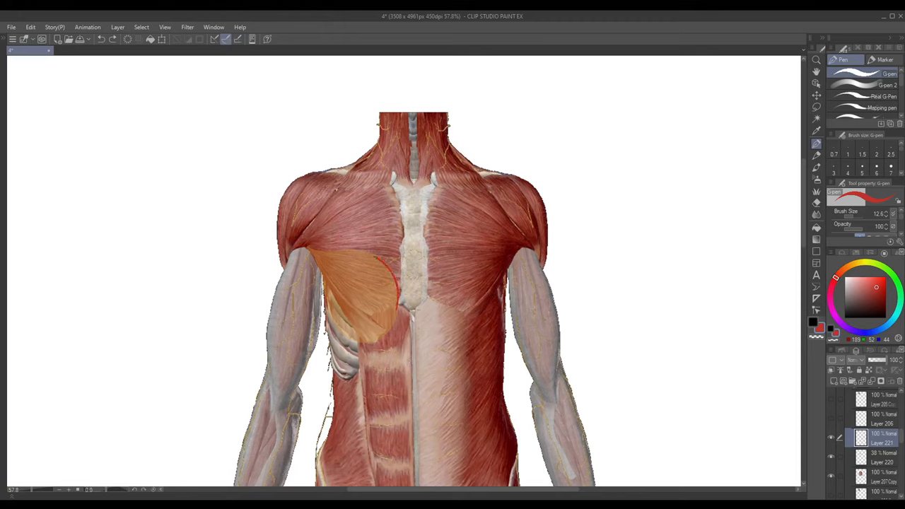
drag(311, 257, 393, 266)
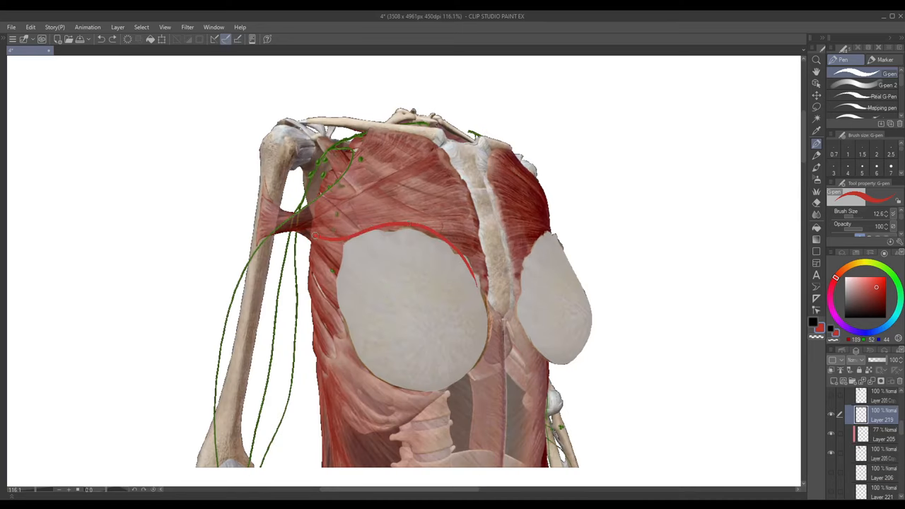
drag(311, 234, 370, 353)
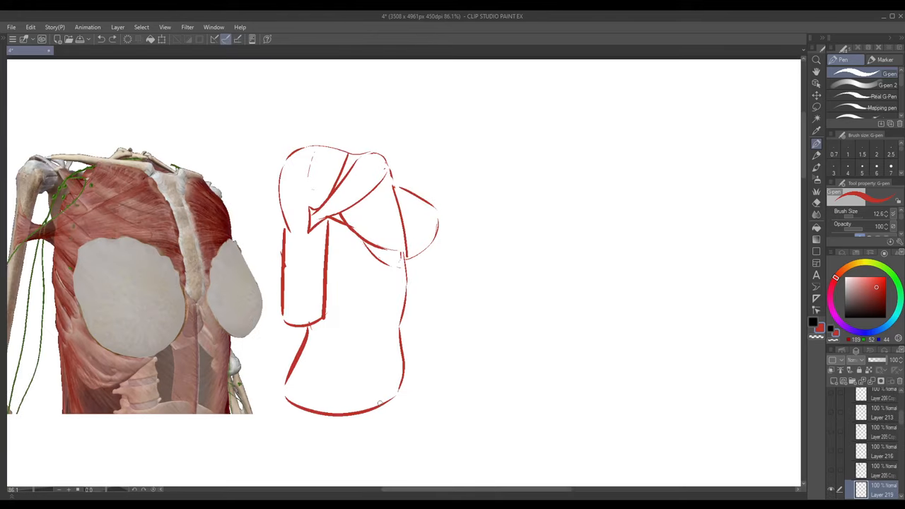
Add the outer breast curve and a downward arrow to the red chest study beside the reference.
drag(396, 186, 399, 247)
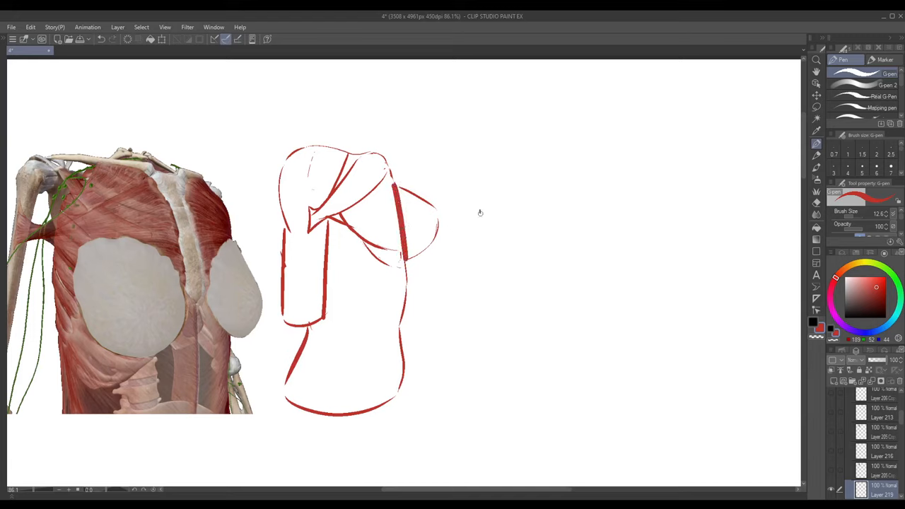
drag(482, 210, 481, 243)
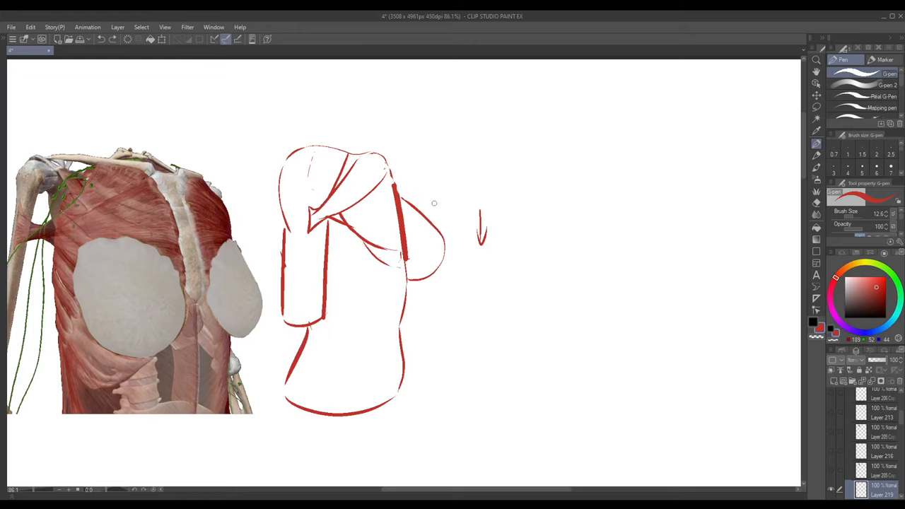
mouse_move(454, 361)
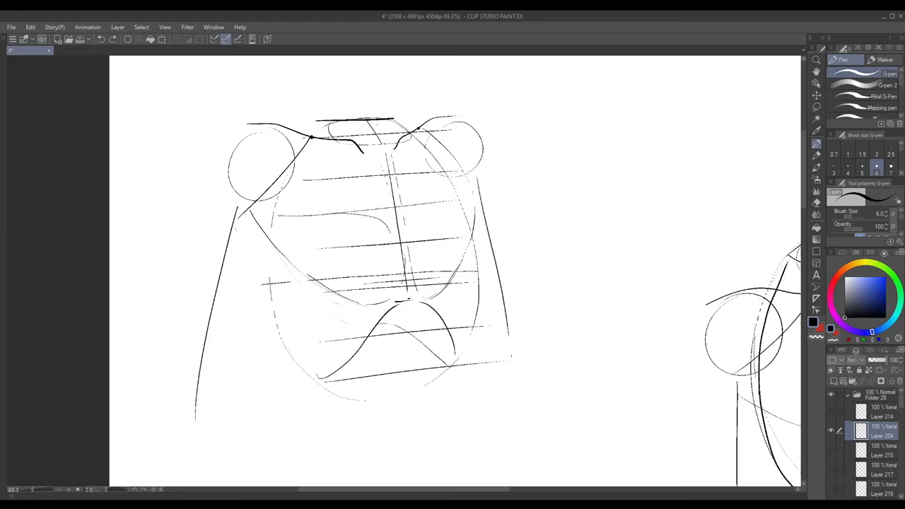
Draw bolder pectoral curves from the armpit across the chest on the torso sketches.
drag(270, 212, 374, 318)
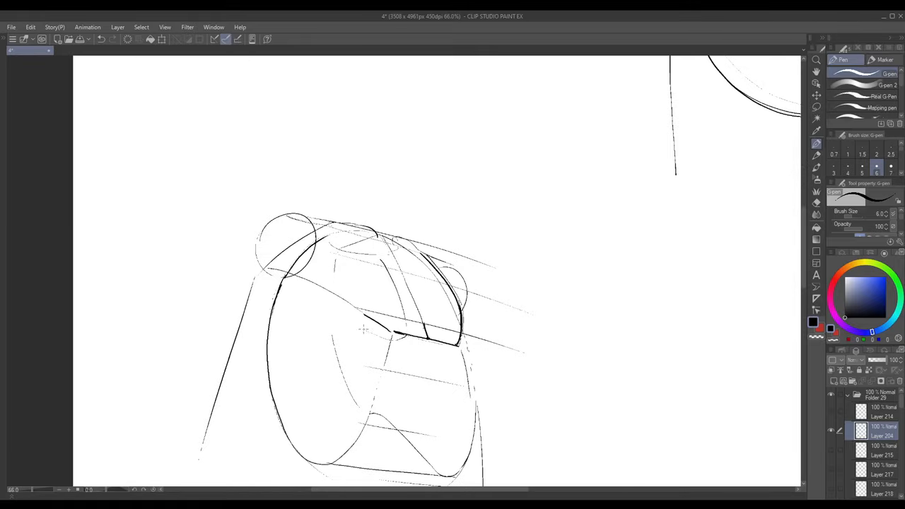
drag(271, 263, 365, 328)
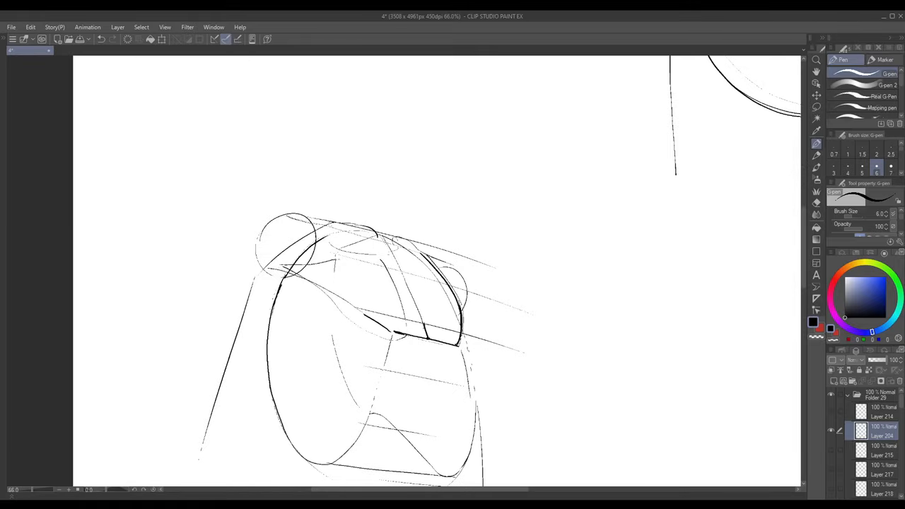
drag(336, 257, 438, 347)
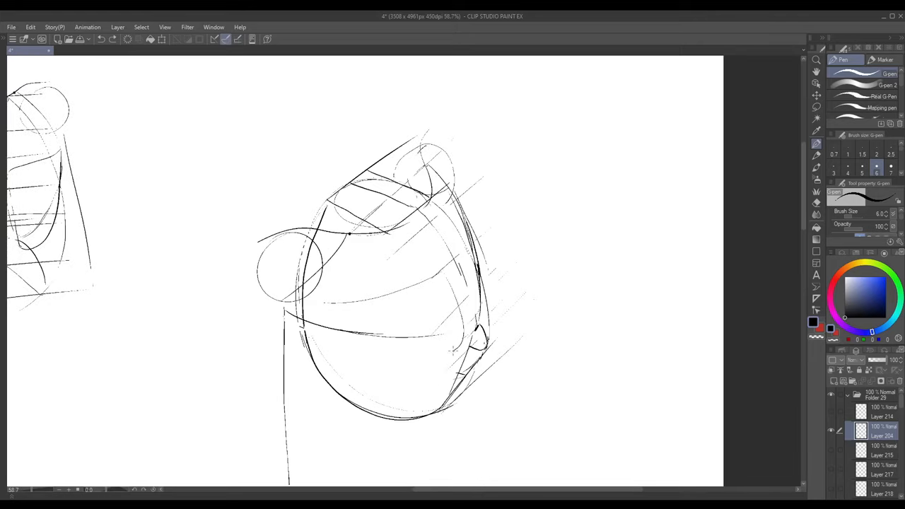
drag(346, 325, 453, 354)
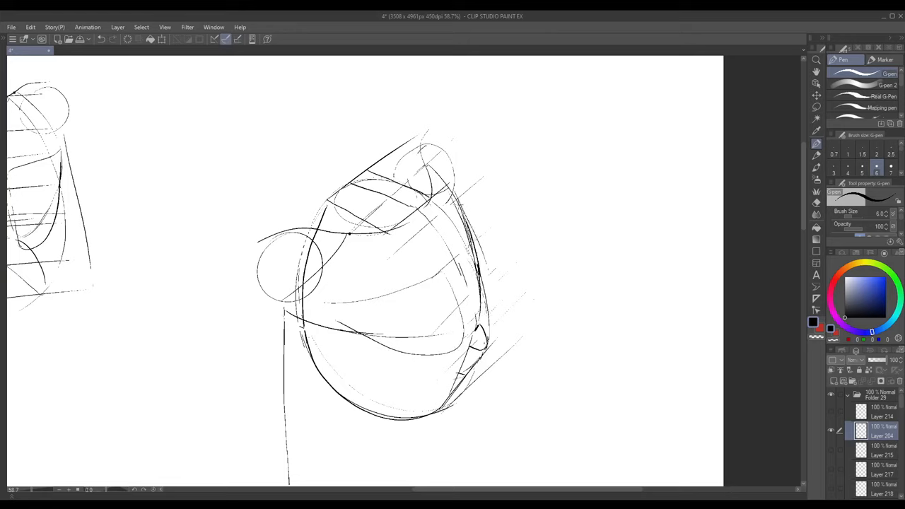
Add the lower breast and underbust lines and the pectoral shape on the front torso.
drag(459, 205, 488, 318)
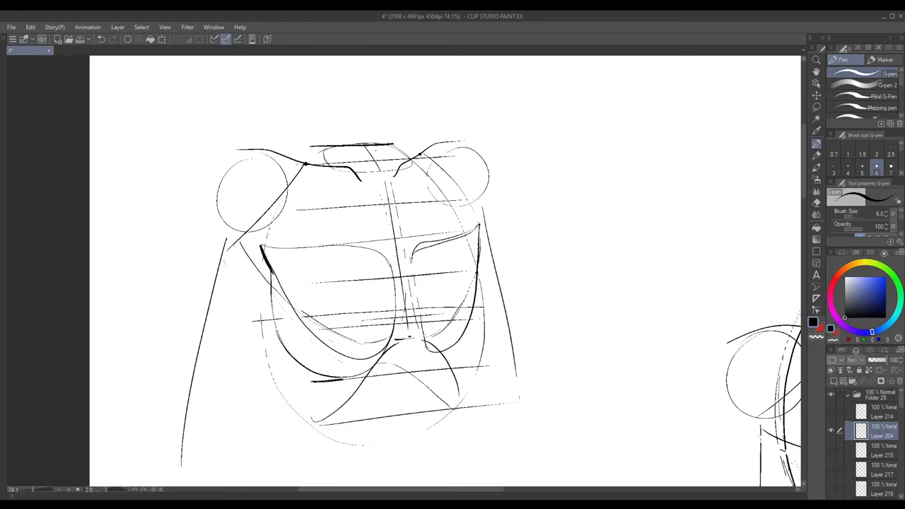
drag(311, 382, 495, 368)
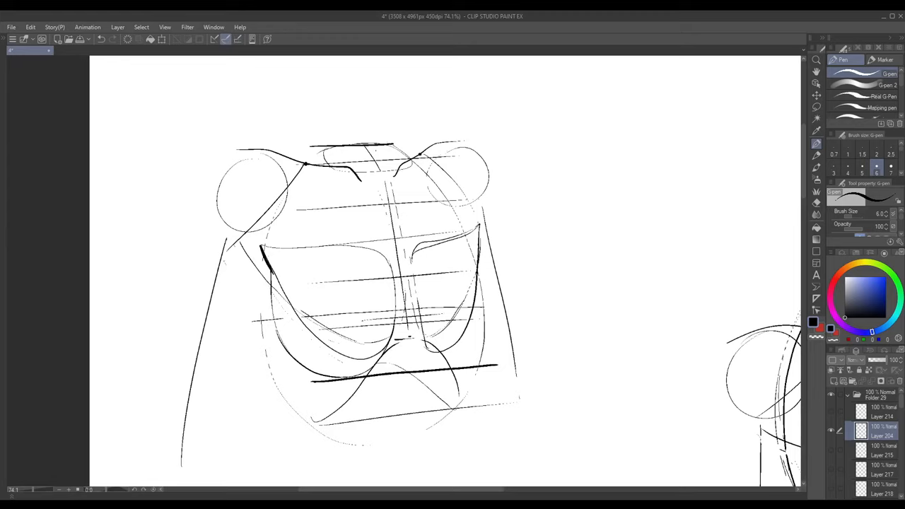
drag(481, 233, 452, 368)
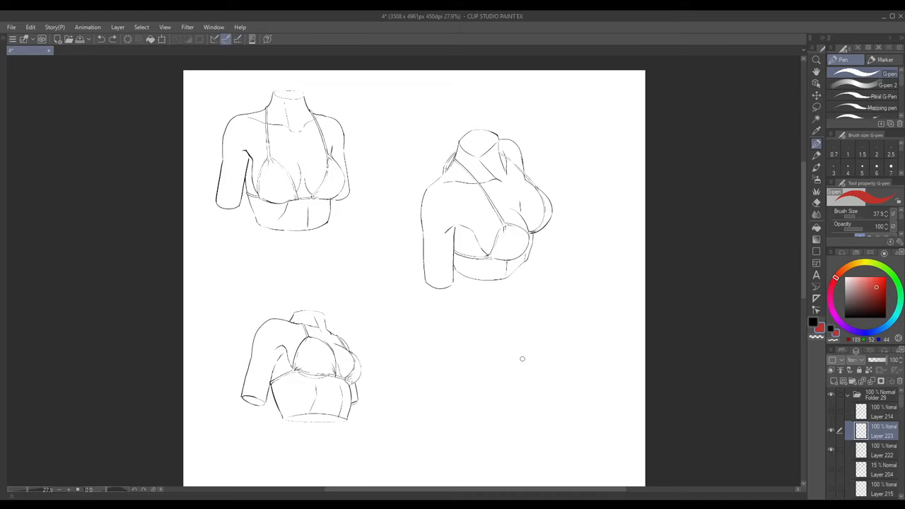
mouse_move(458, 243)
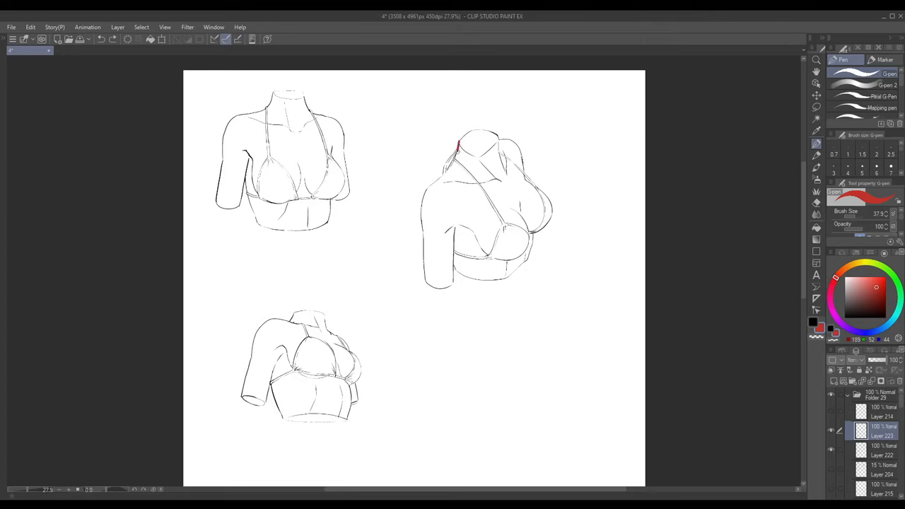
Trace a red stroke along the shoulder and arm outline of the right-hand angled bust drawing.
drag(455, 149, 427, 289)
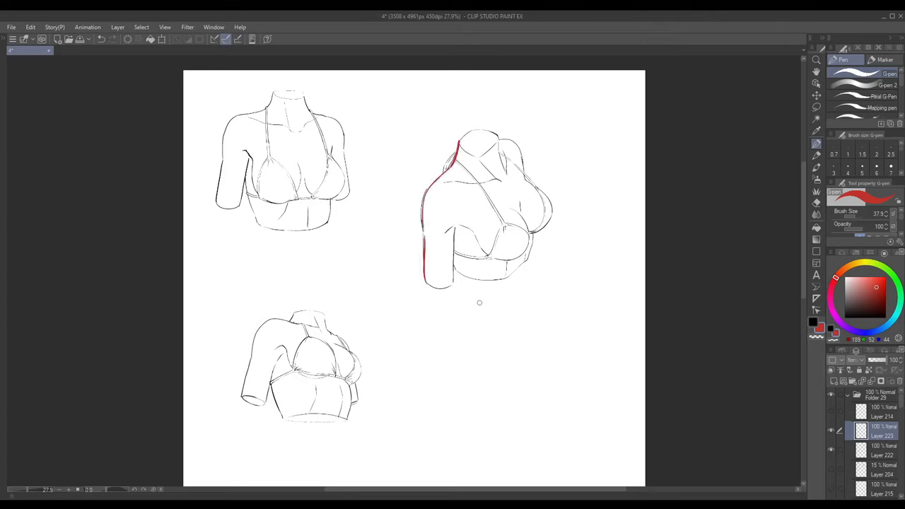